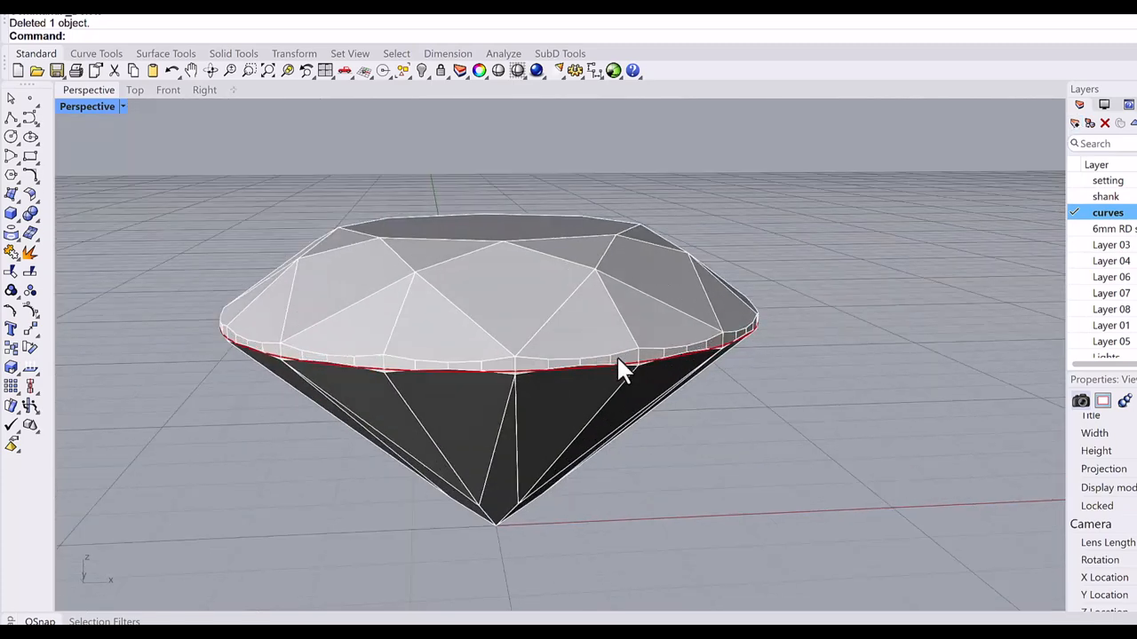
# With the setting layer current, lift the girdle circle and Gumball-extrude it into a SubD bezel band.
pyautogui.click(613, 371)
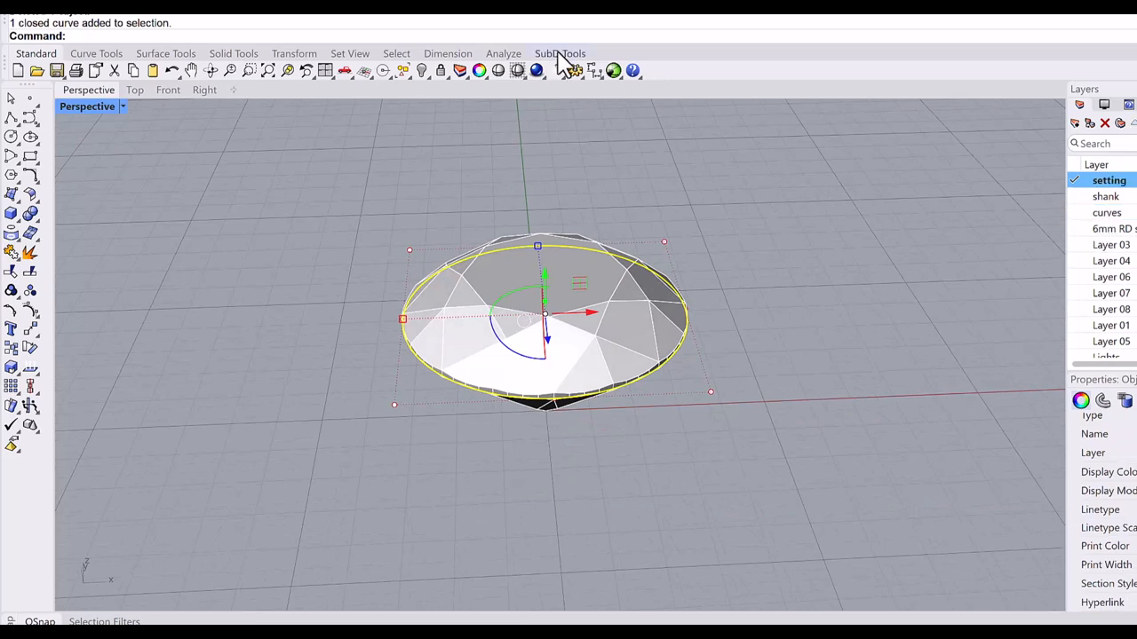
pyautogui.click(559, 54)
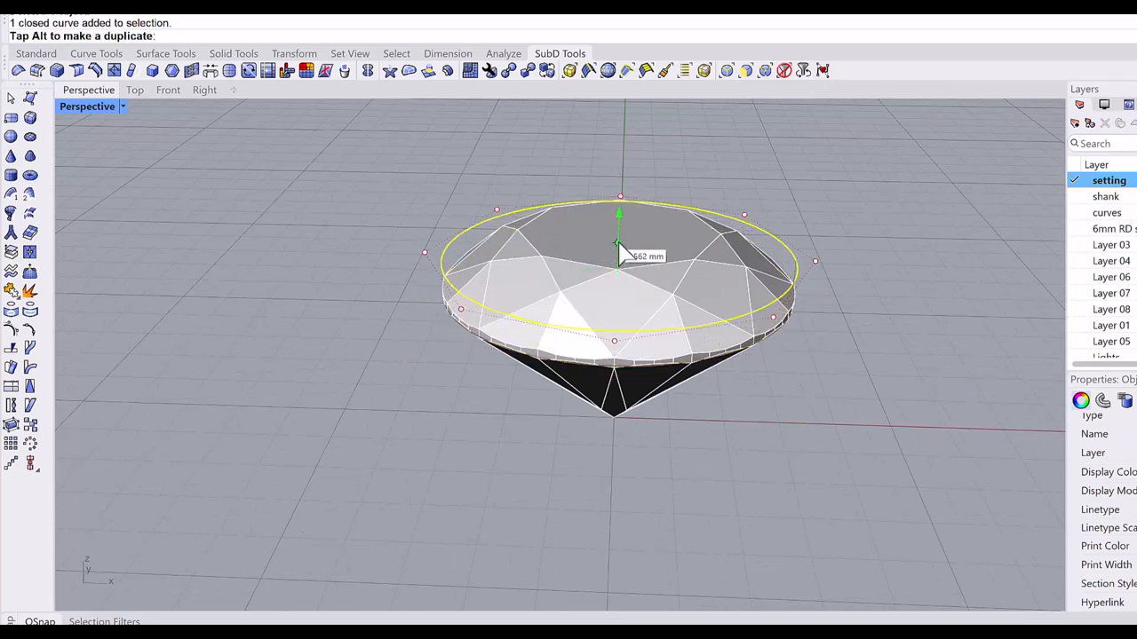
pyautogui.moveTo(619, 238); pyautogui.dragTo(619, 249)
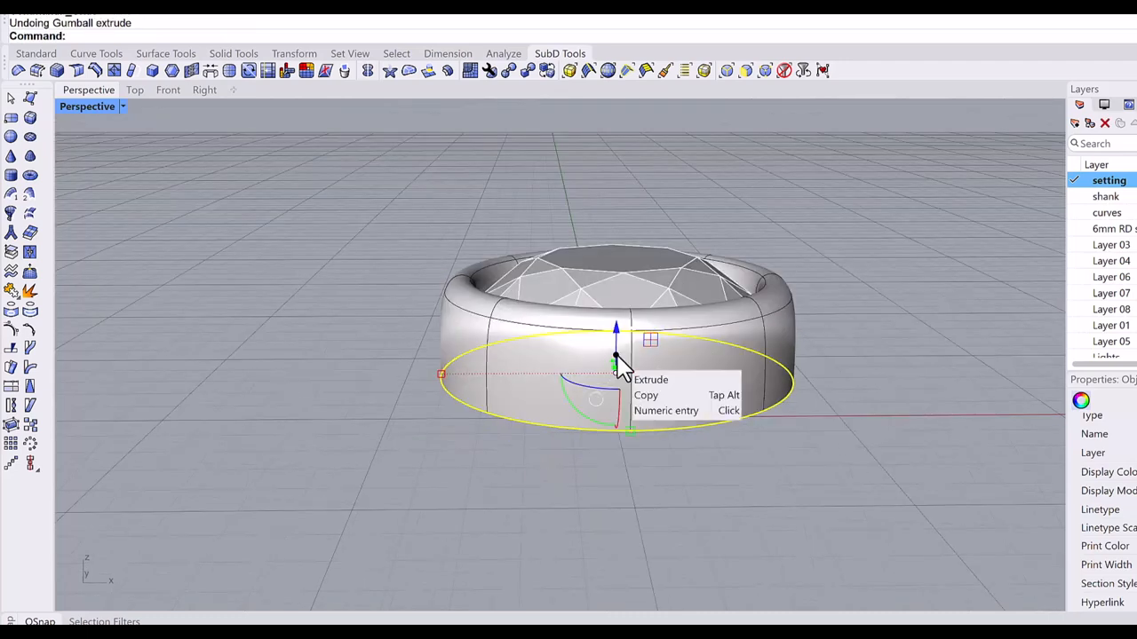
pyautogui.moveTo(614, 355); pyautogui.dragTo(614, 387)
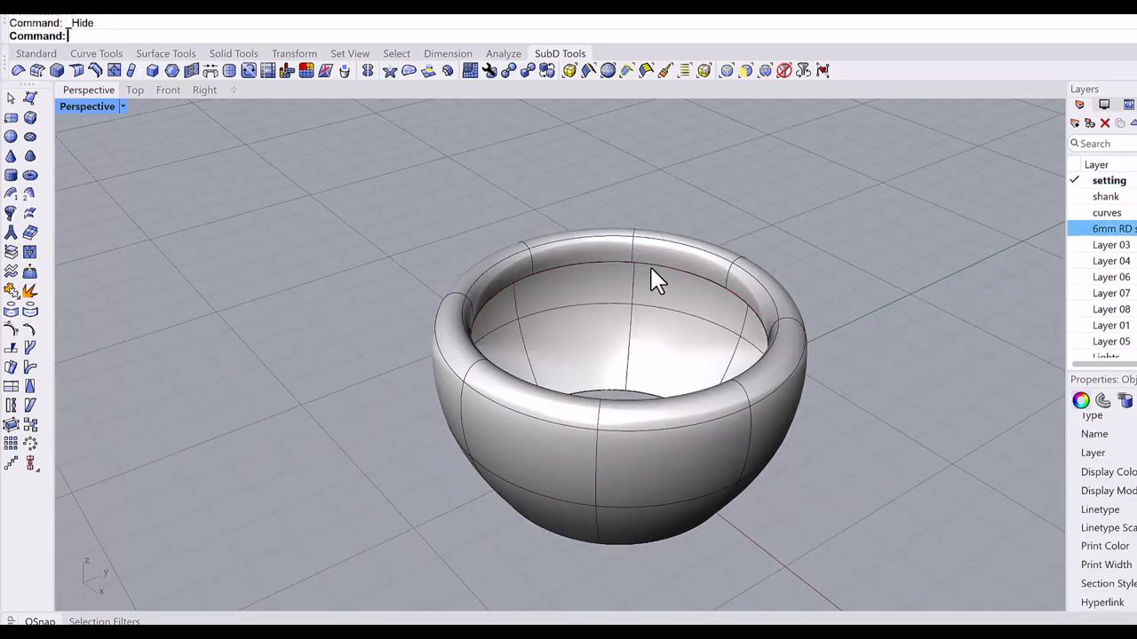
# Pull the bezel's inner rim edge loop downward to deepen the cup's inside wall.
pyautogui.click(653, 275)
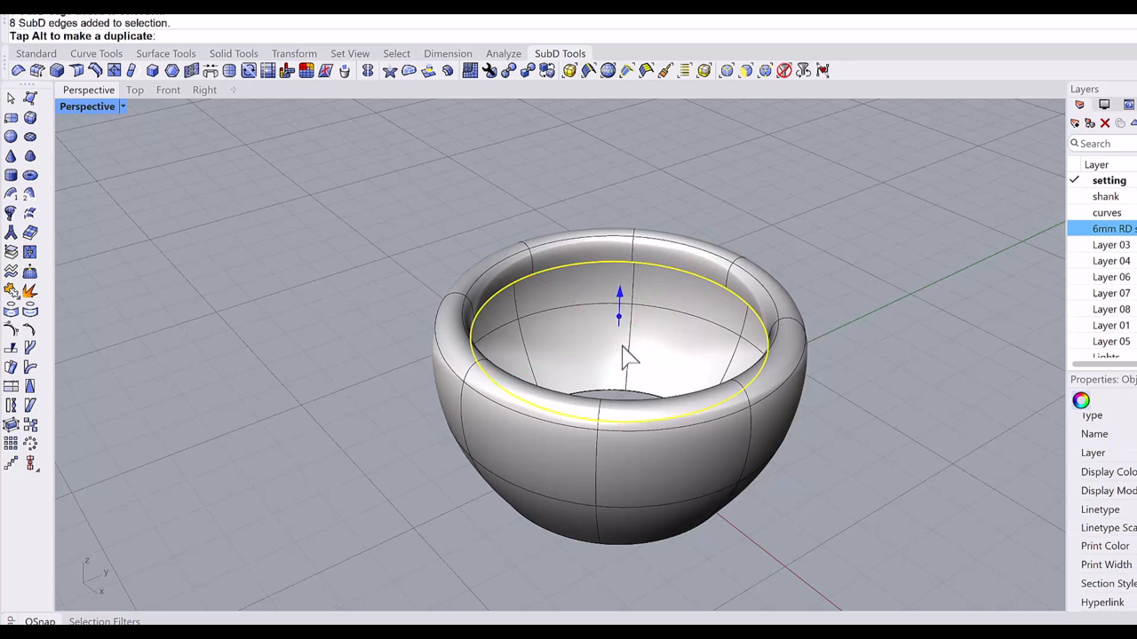
pyautogui.moveTo(618, 293); pyautogui.dragTo(618, 364)
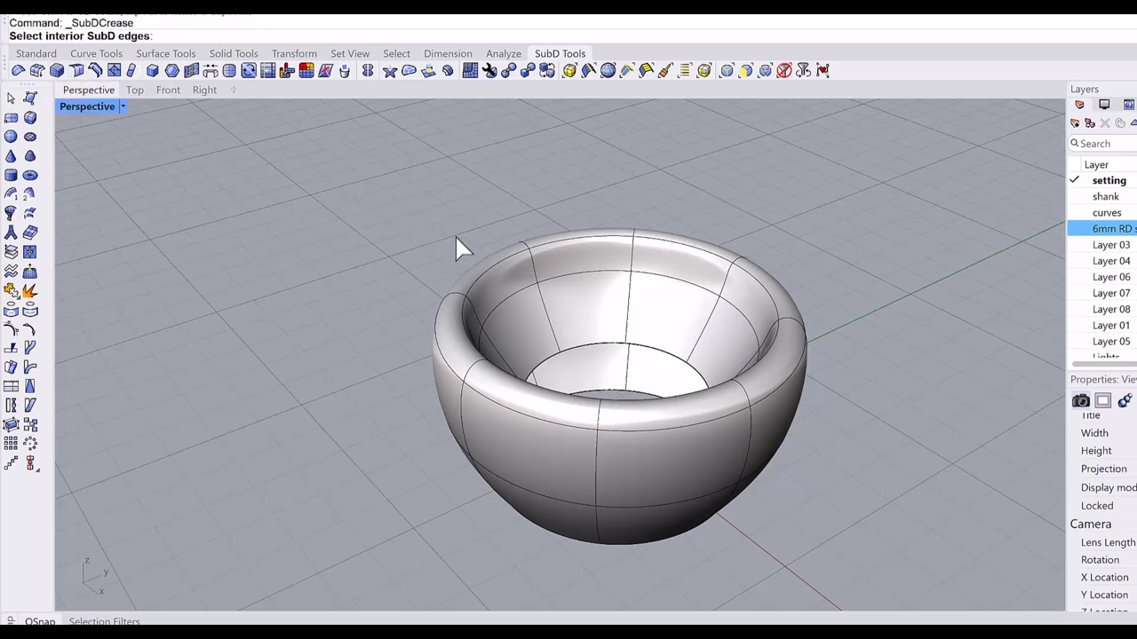
# Apply an 80 percent SubDCrease to the inner rim edges, then undo it.
pyautogui.click(536, 282)
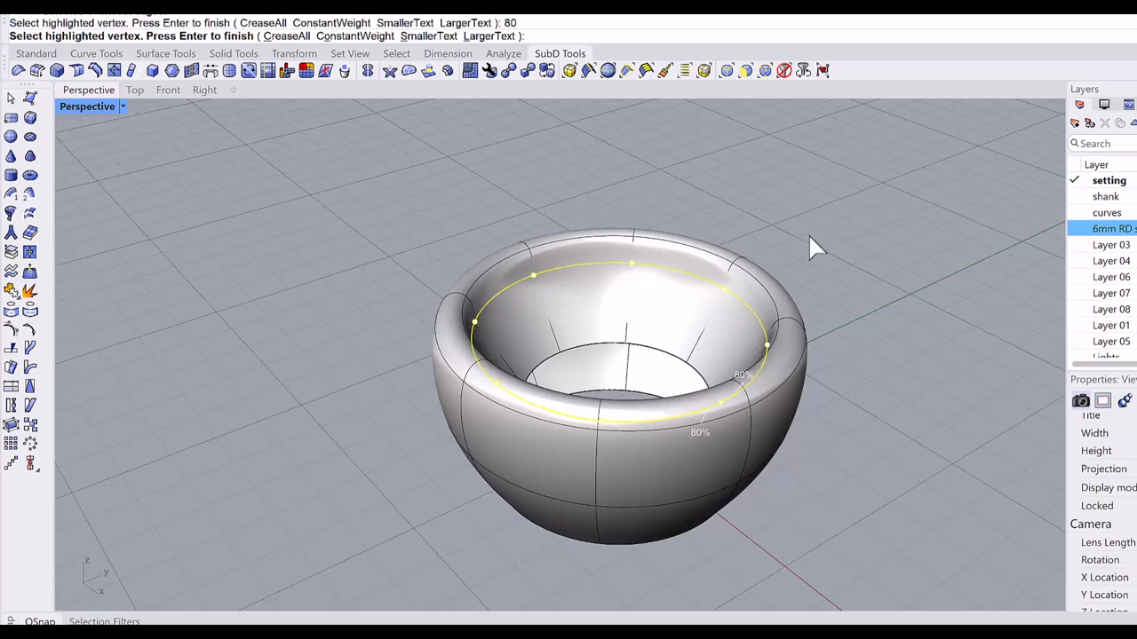
pyautogui.press('Enter')
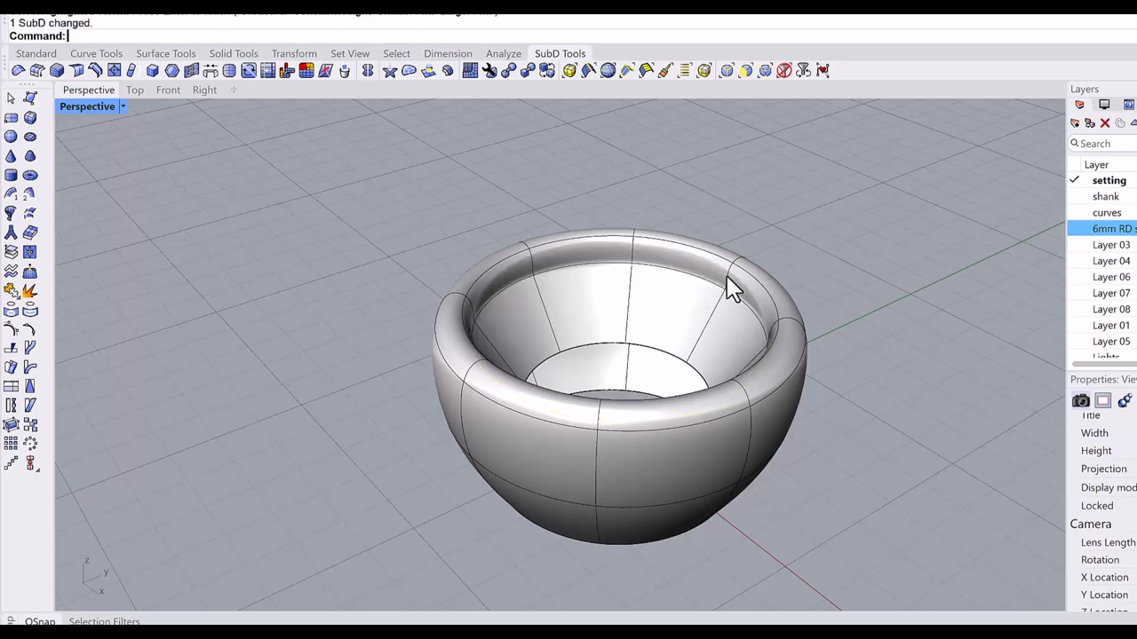
pyautogui.press('Ctrl+z')
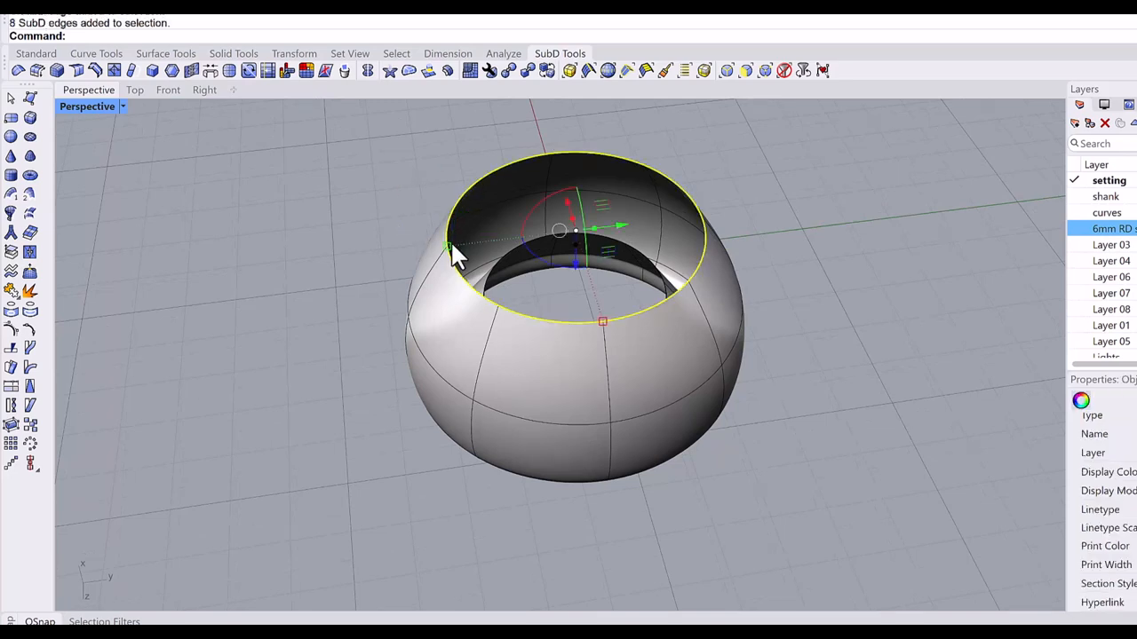
# Widen the top edge loop, shrink the inner opening loop and start bridging the loops.
pyautogui.moveTo(453, 245); pyautogui.dragTo(483, 242)
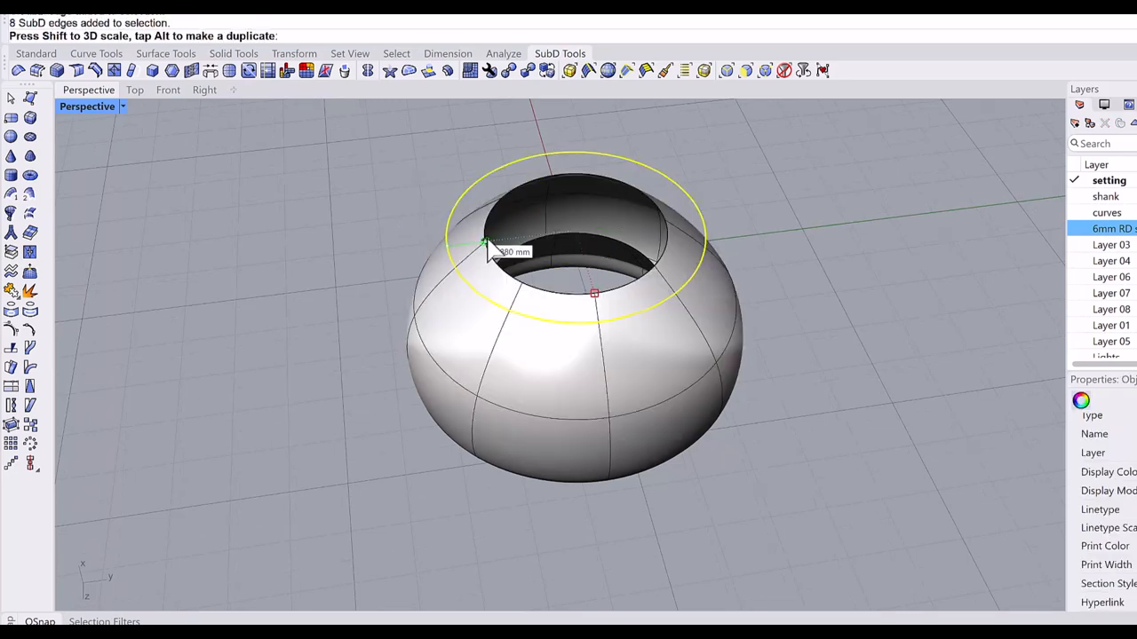
pyautogui.moveTo(483, 246); pyautogui.dragTo(501, 245)
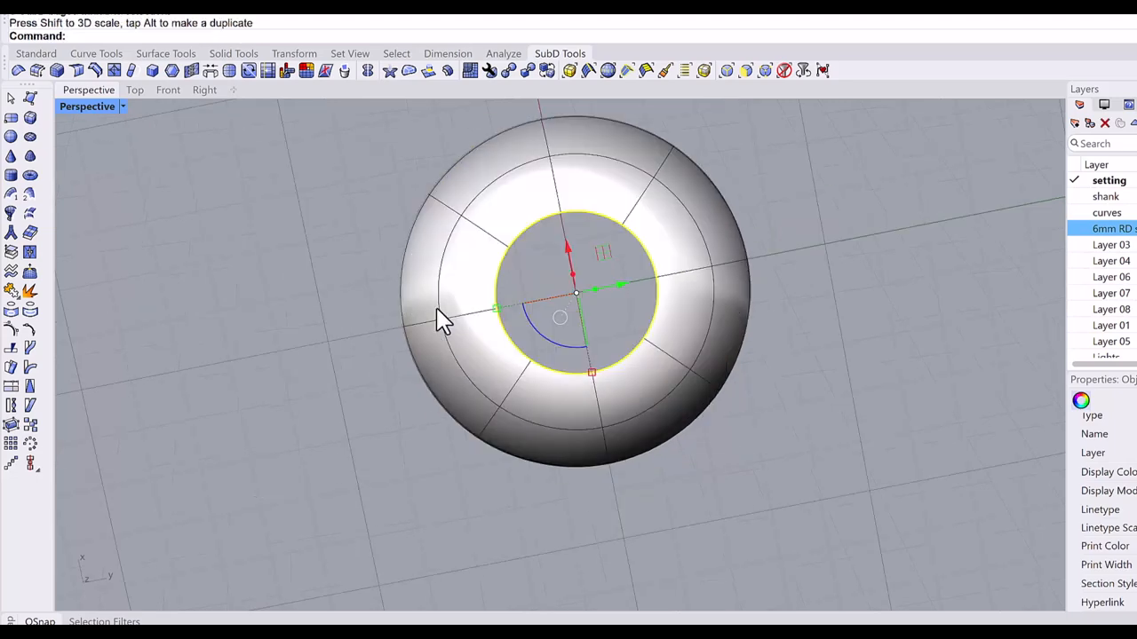
pyautogui.moveTo(444, 320); pyautogui.dragTo(444, 400)
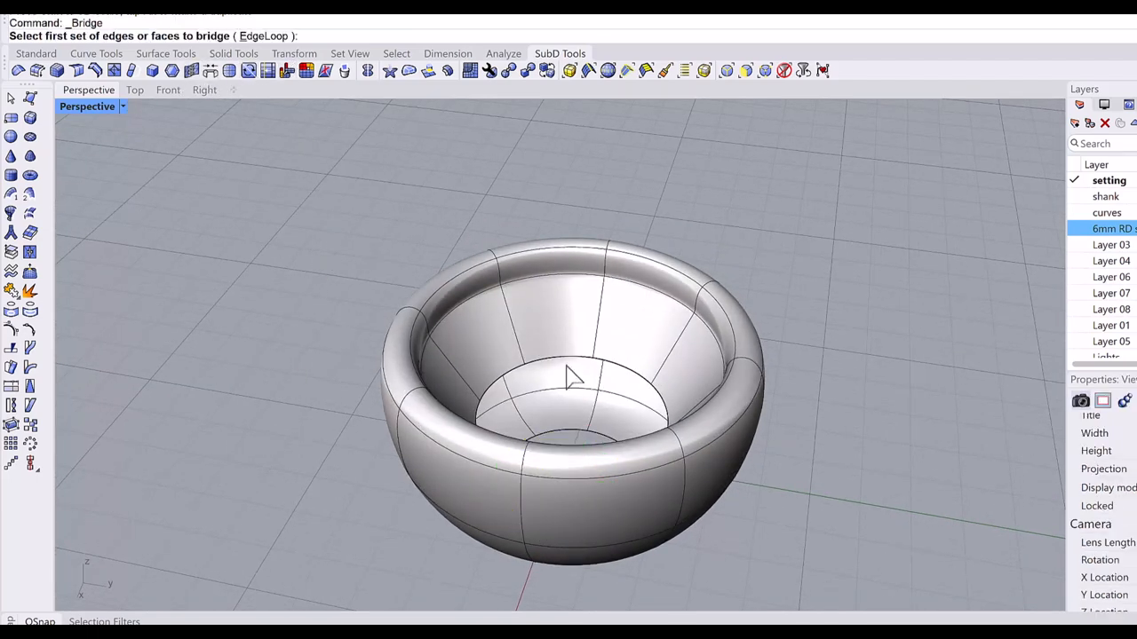
pyautogui.click(568, 462)
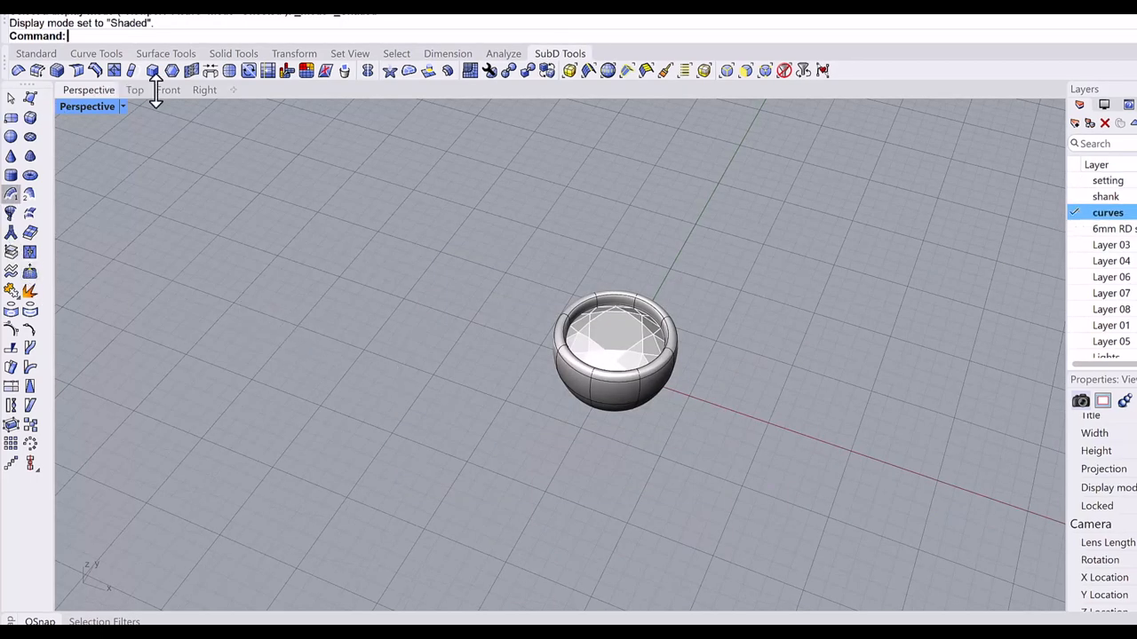
# Draw the 16.51 mm ring-size circle in Front and a 2 mm vertical profile circle in Right view.
pyautogui.click(167, 89)
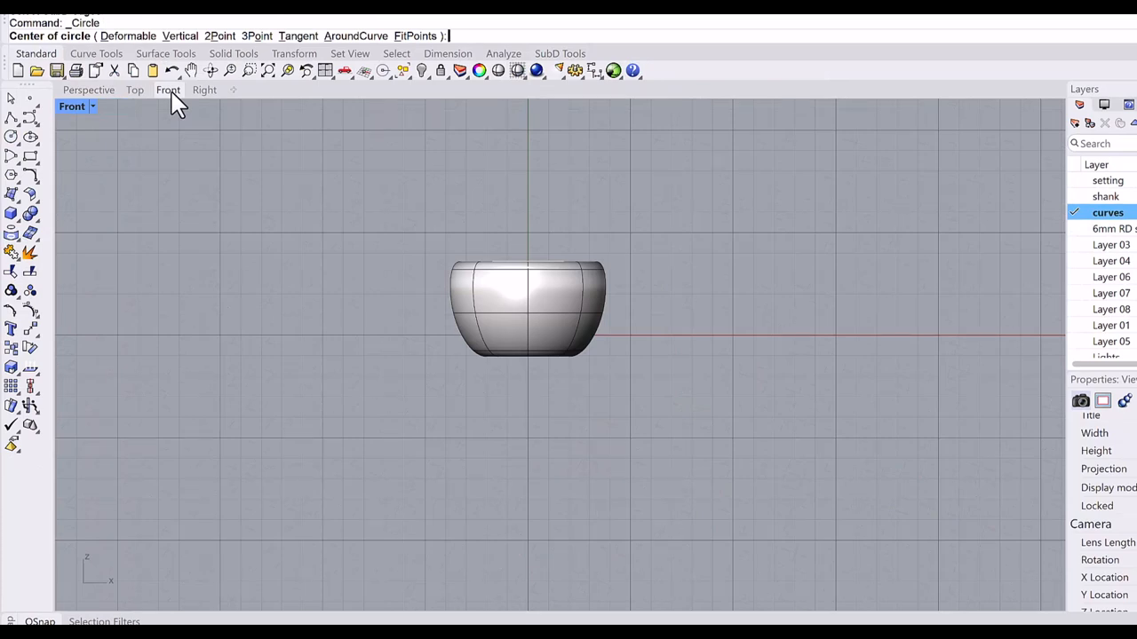
pyautogui.click(526, 332)
pyautogui.write('16.51')
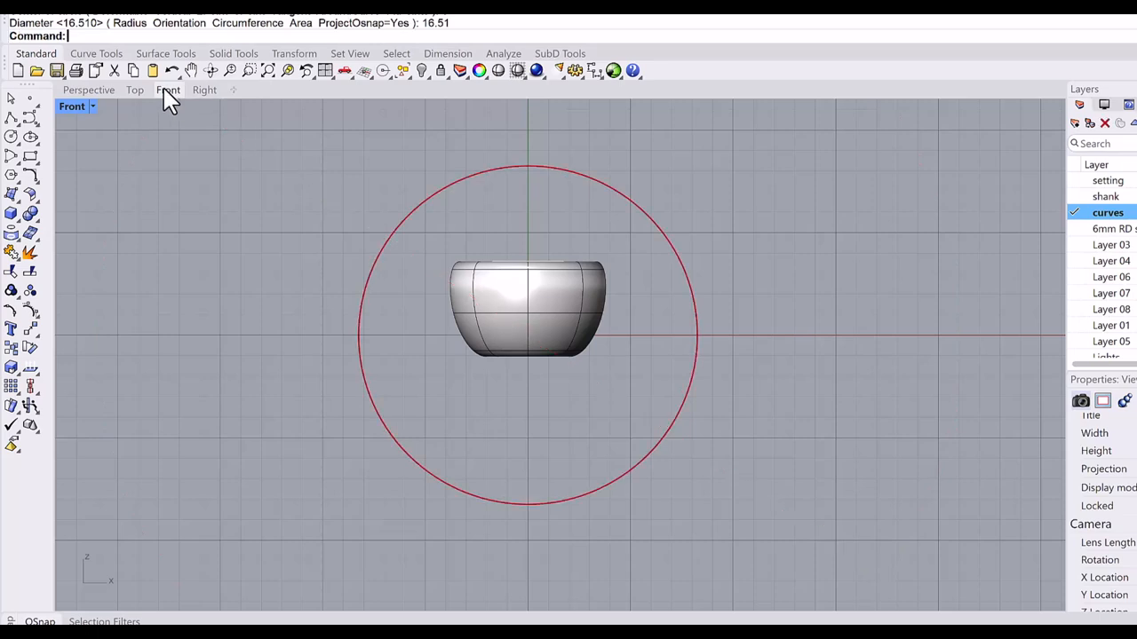
pyautogui.click(205, 89)
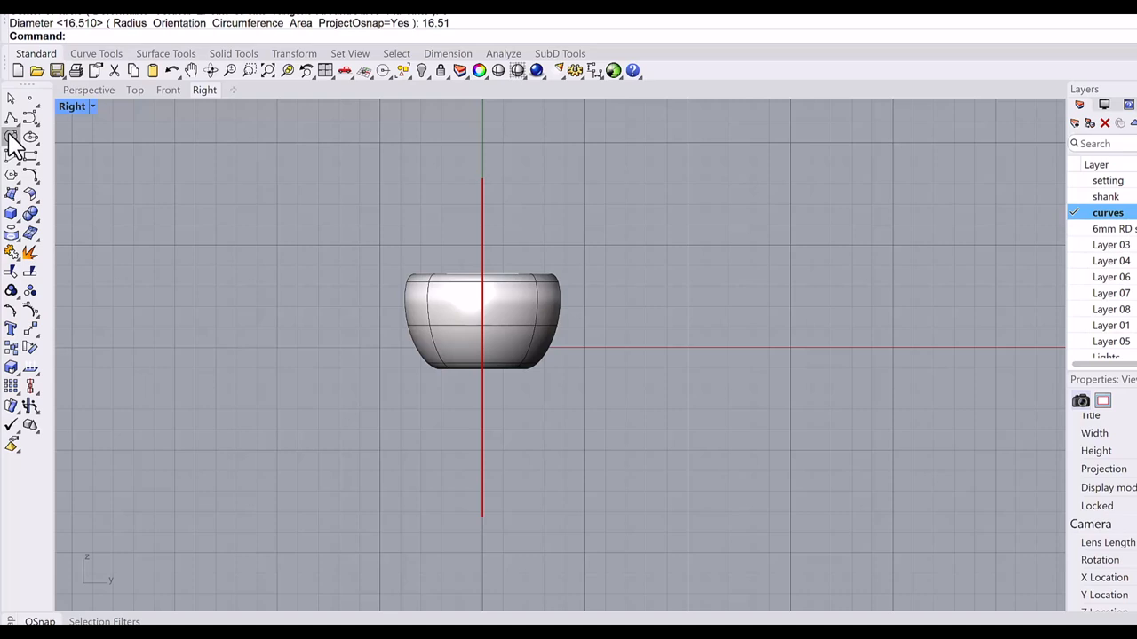
pyautogui.click(12, 138)
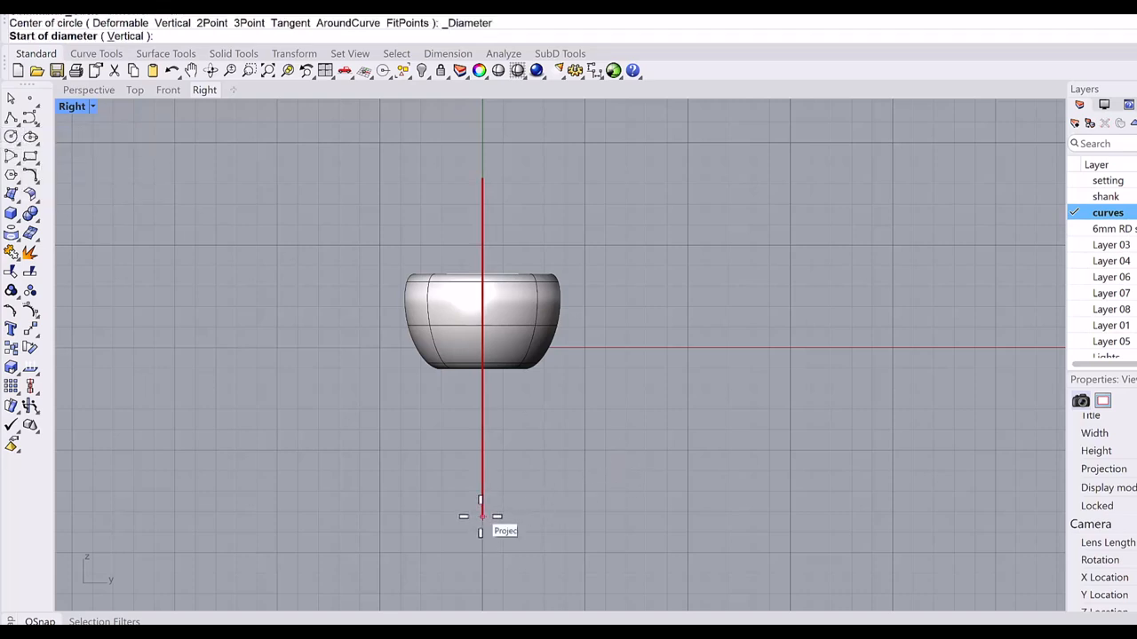
pyautogui.write('2')
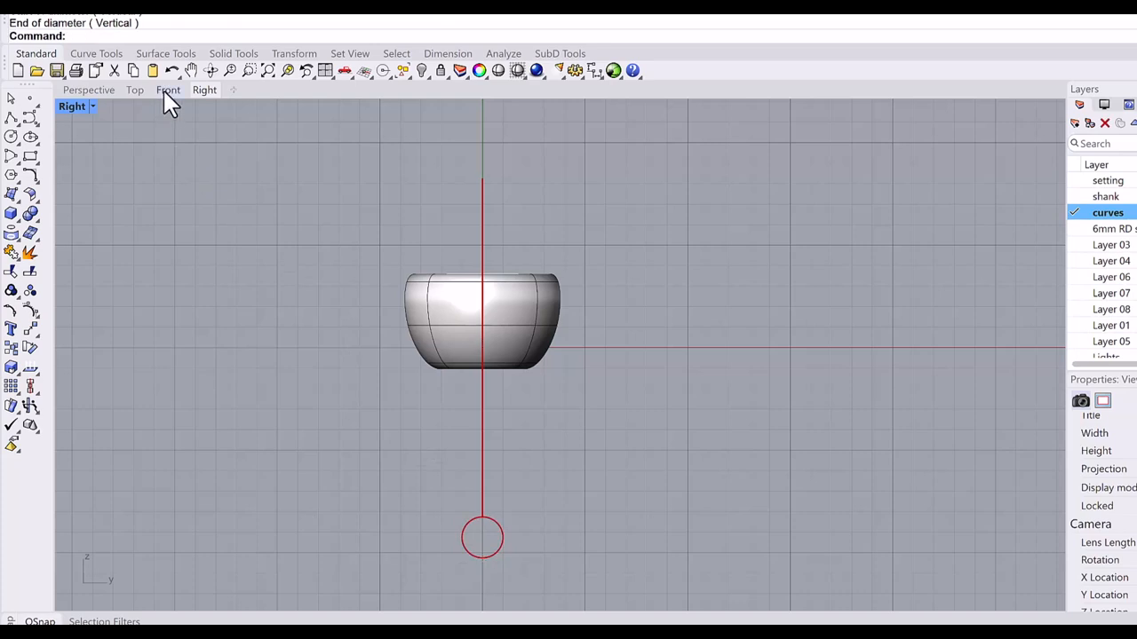
pyautogui.click(167, 89)
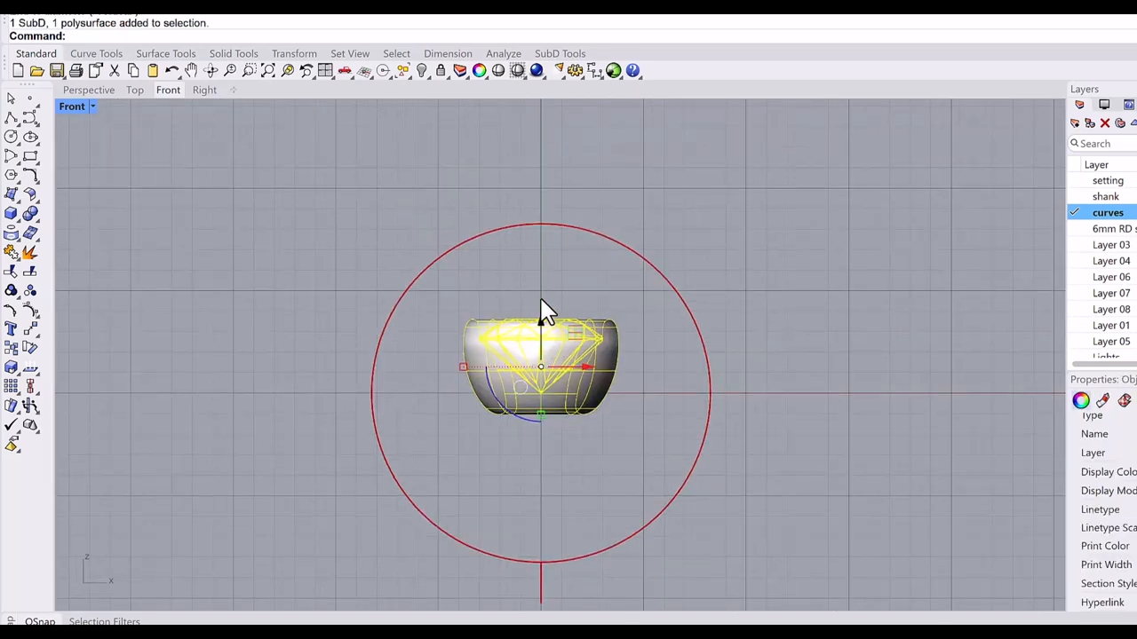
# Move the setting down onto the ring circle and run a symmetric Bend on it.
pyautogui.moveTo(540, 364); pyautogui.dragTo(540, 133)
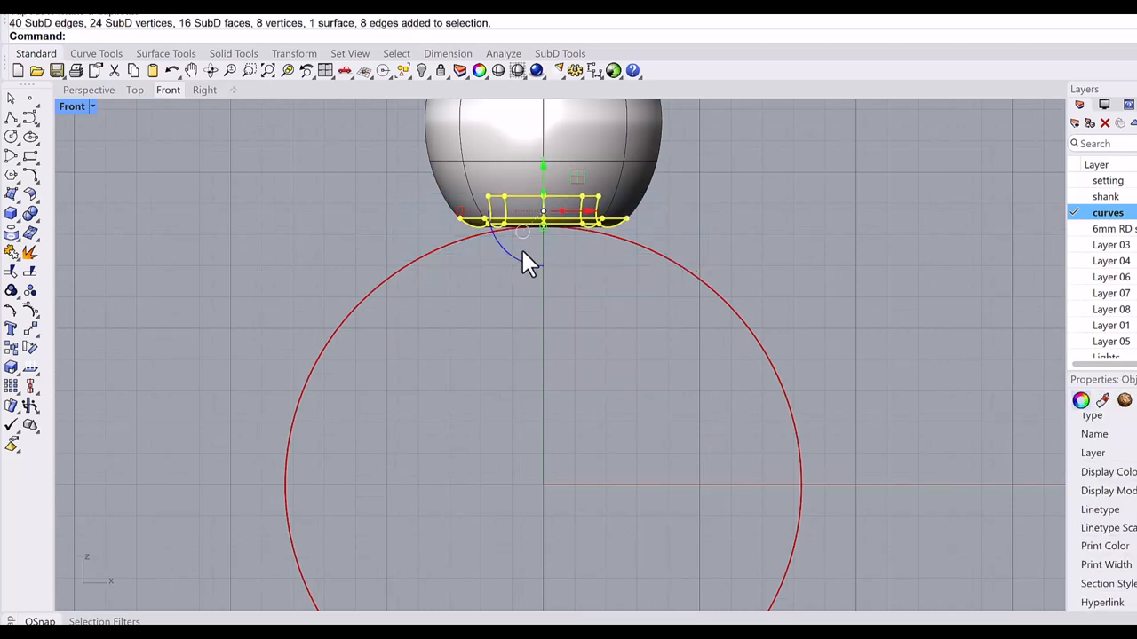
pyautogui.moveTo(358, 63)
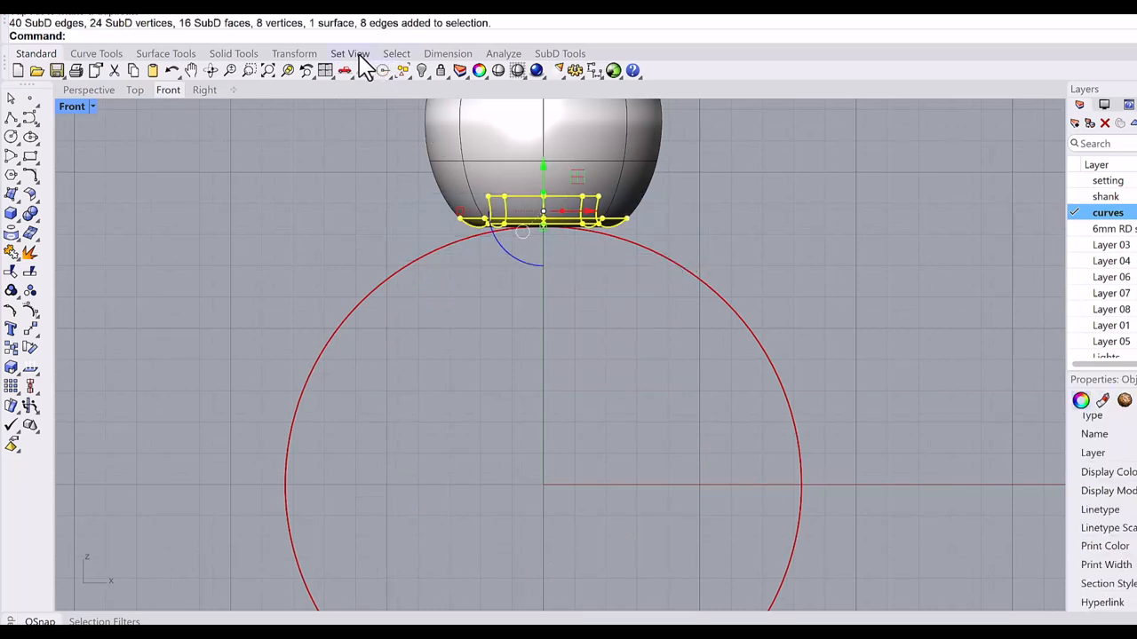
pyautogui.moveTo(311, 64)
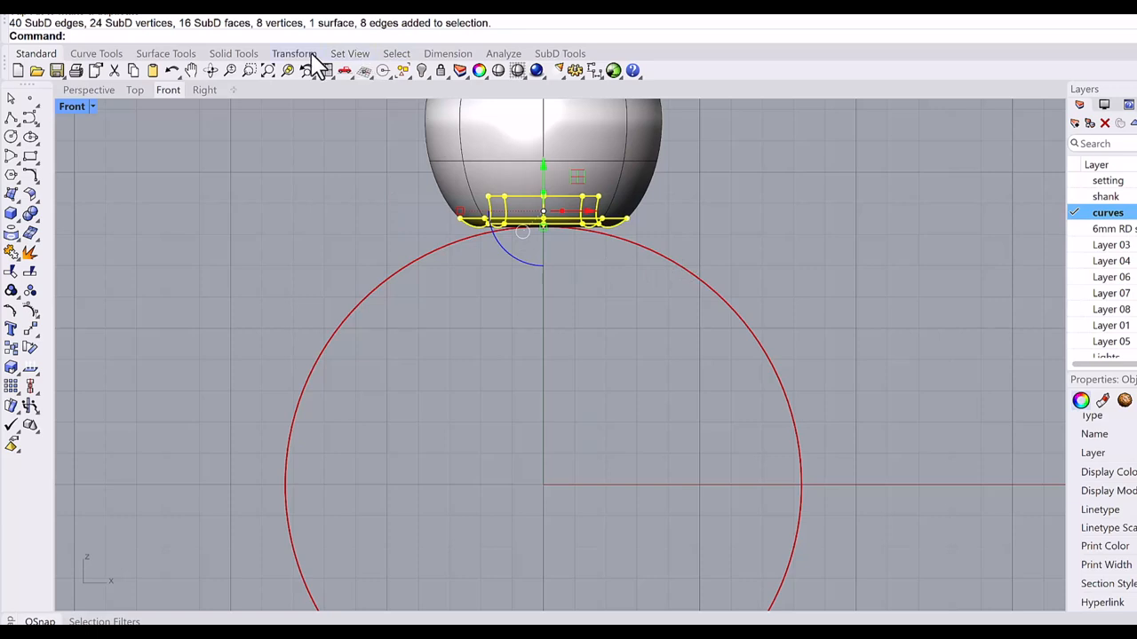
pyautogui.click(295, 53)
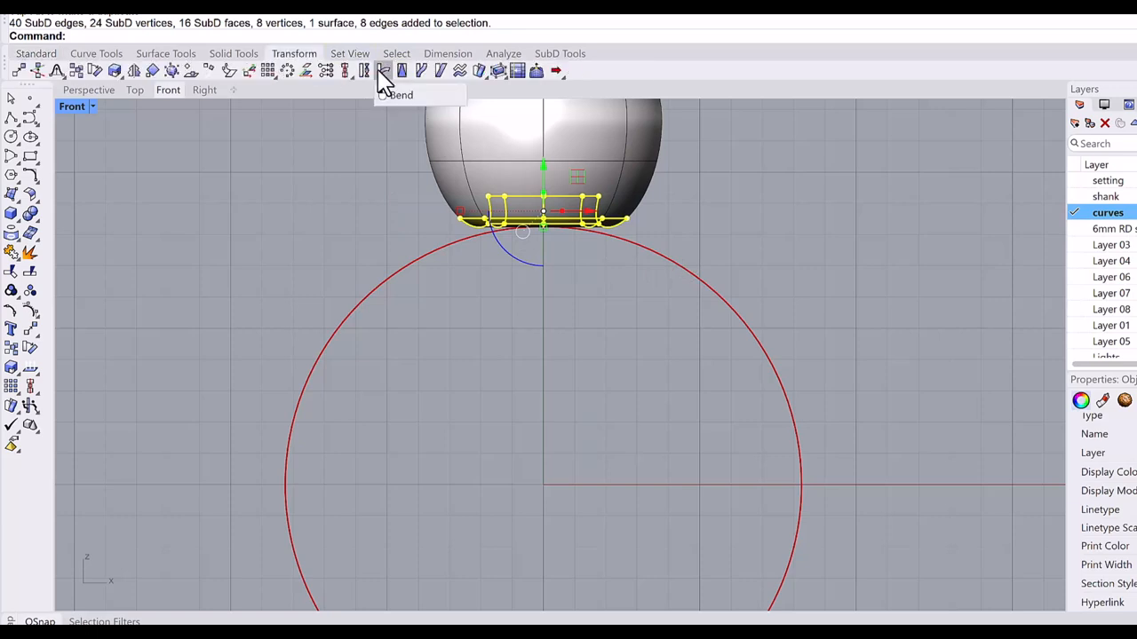
pyautogui.click(383, 74)
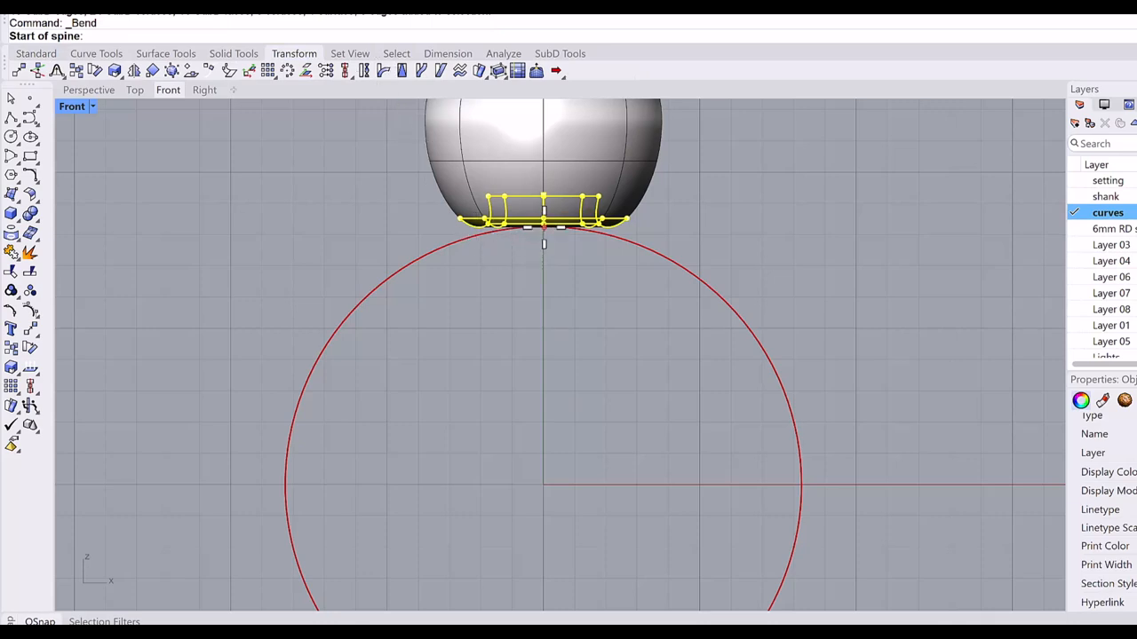
pyautogui.click(540, 230)
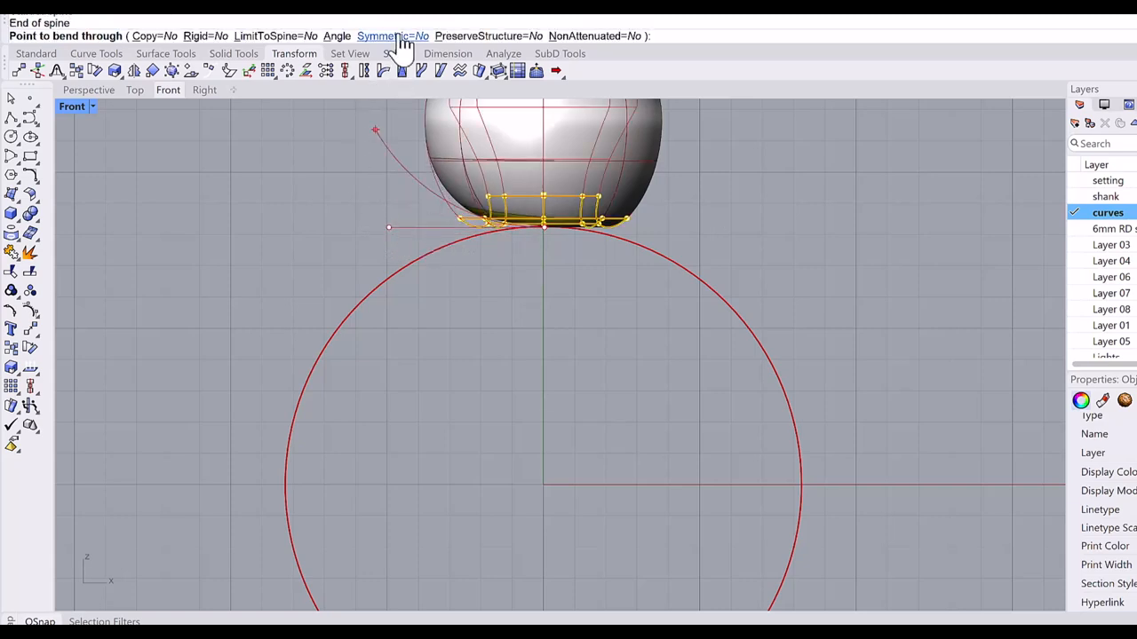
pyautogui.click(391, 35)
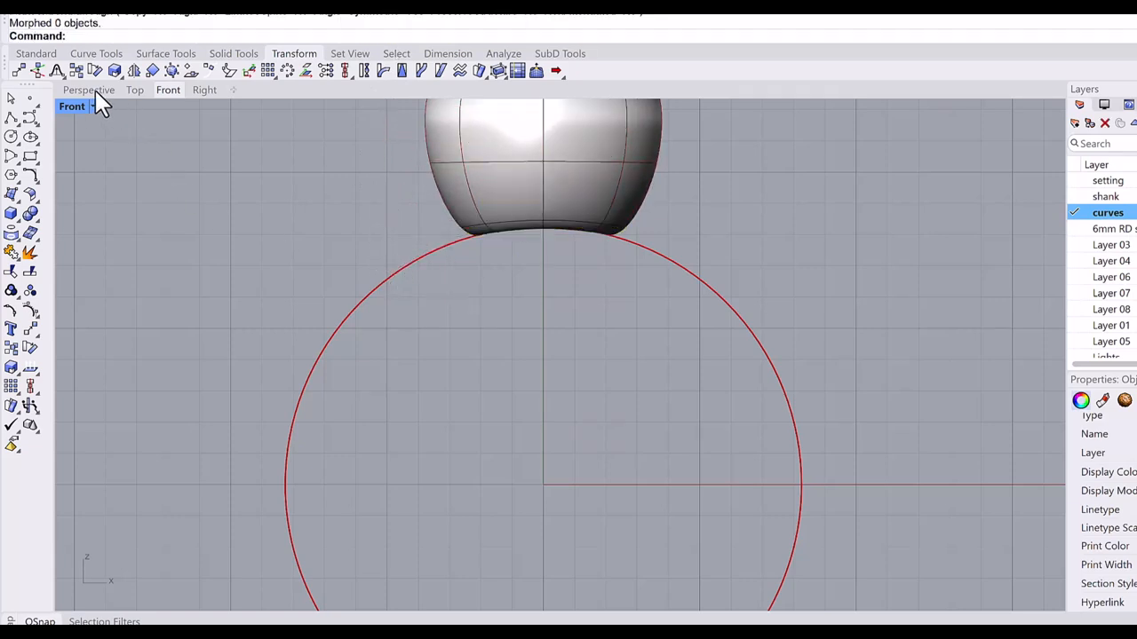
# From Top view delete one half of the setting, then choose the shank layer.
pyautogui.click(88, 89)
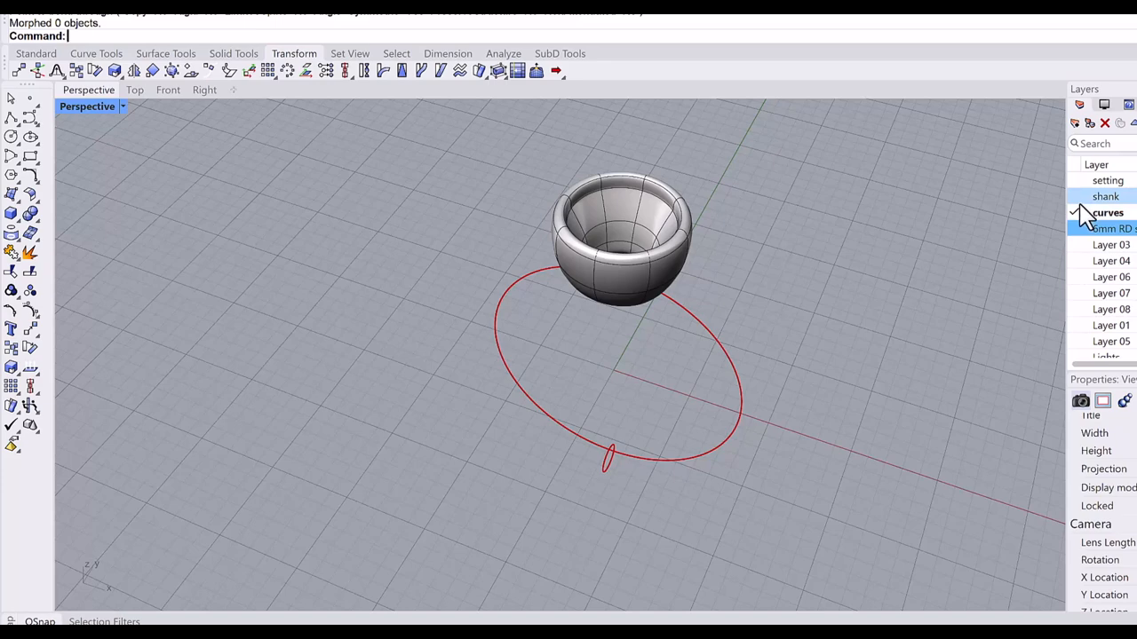
pyautogui.click(1070, 213)
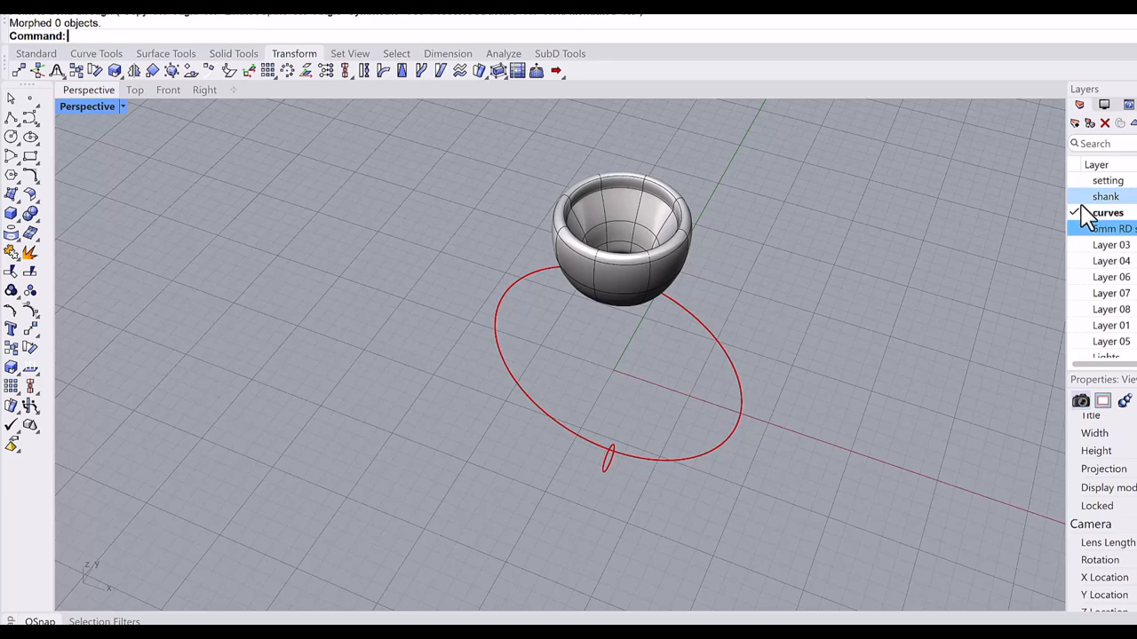
pyautogui.click(1077, 213)
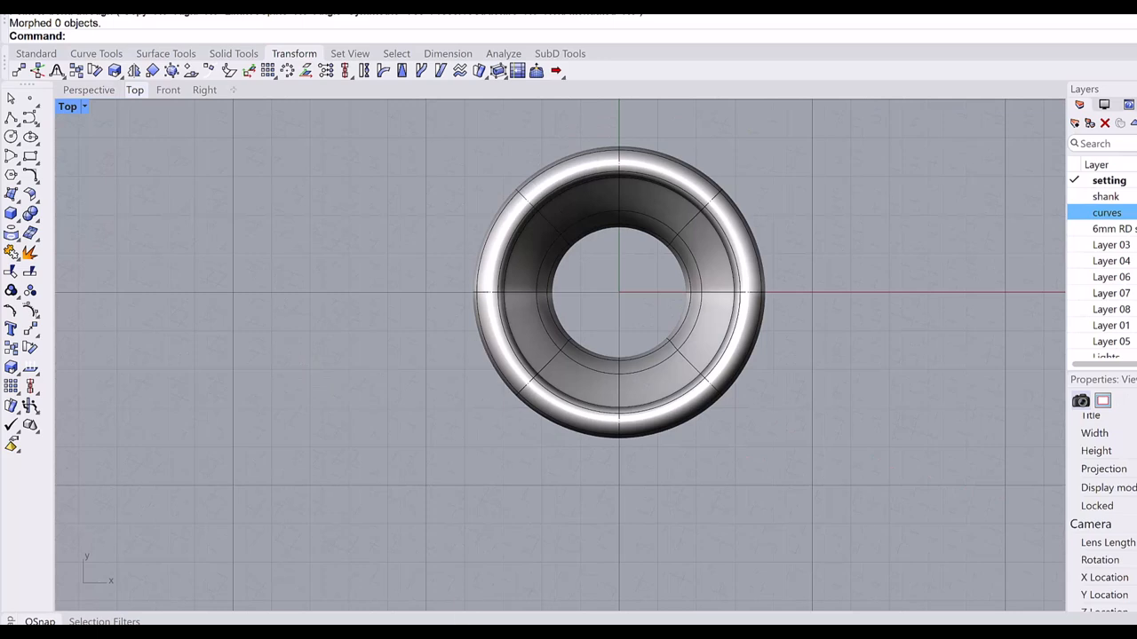
pyautogui.moveTo(826, 460)
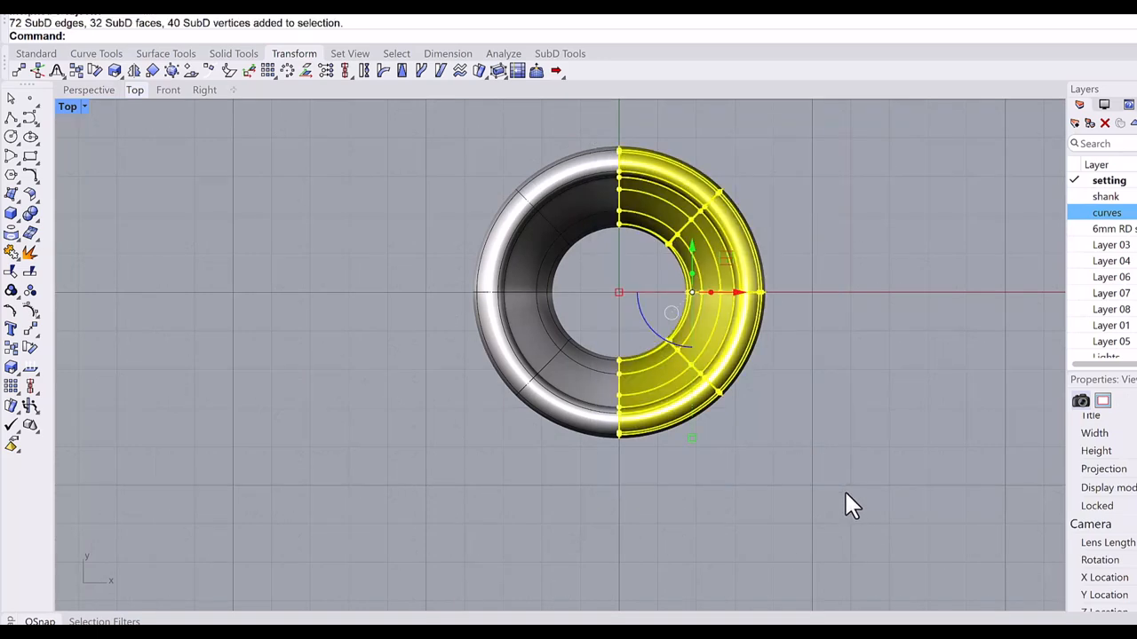
pyautogui.press('Delete')
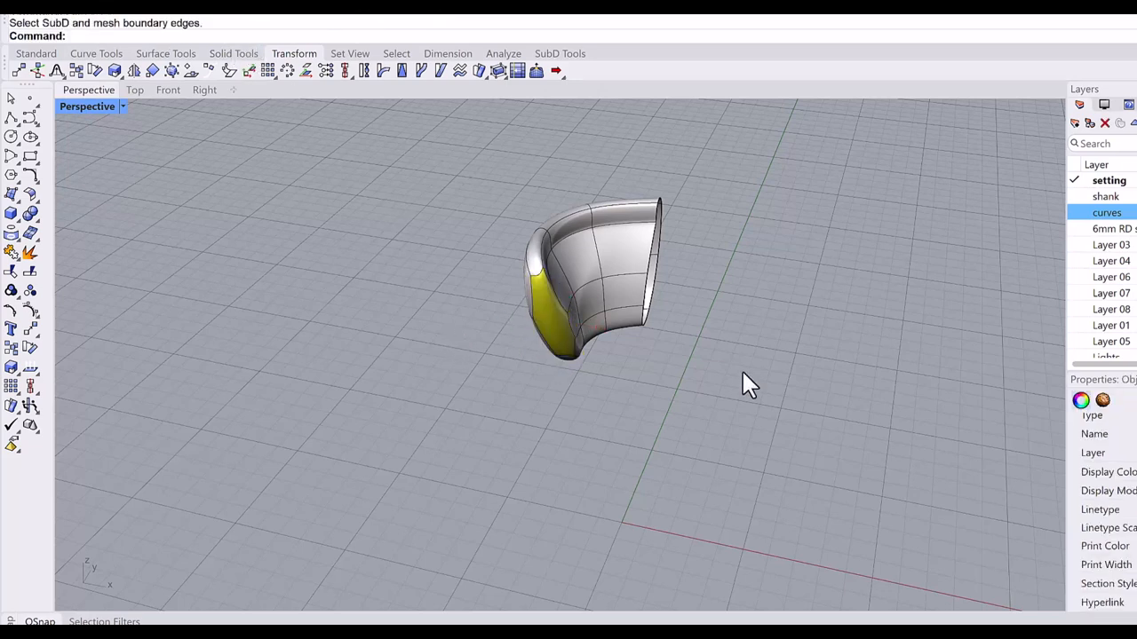
pyautogui.click(1105, 195)
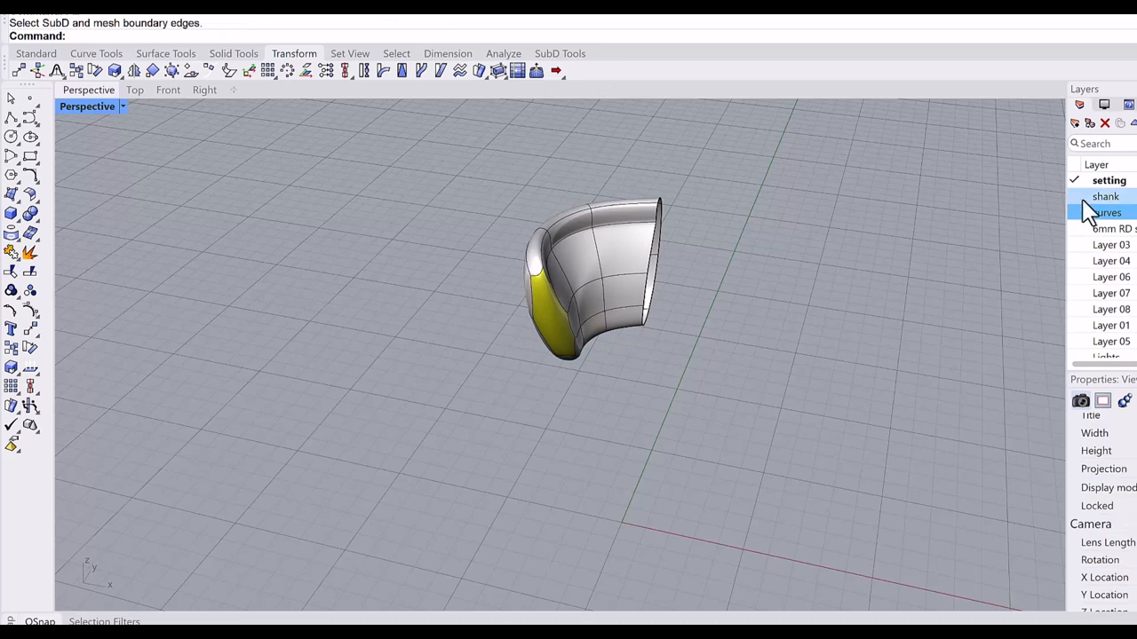
pyautogui.click(1105, 196)
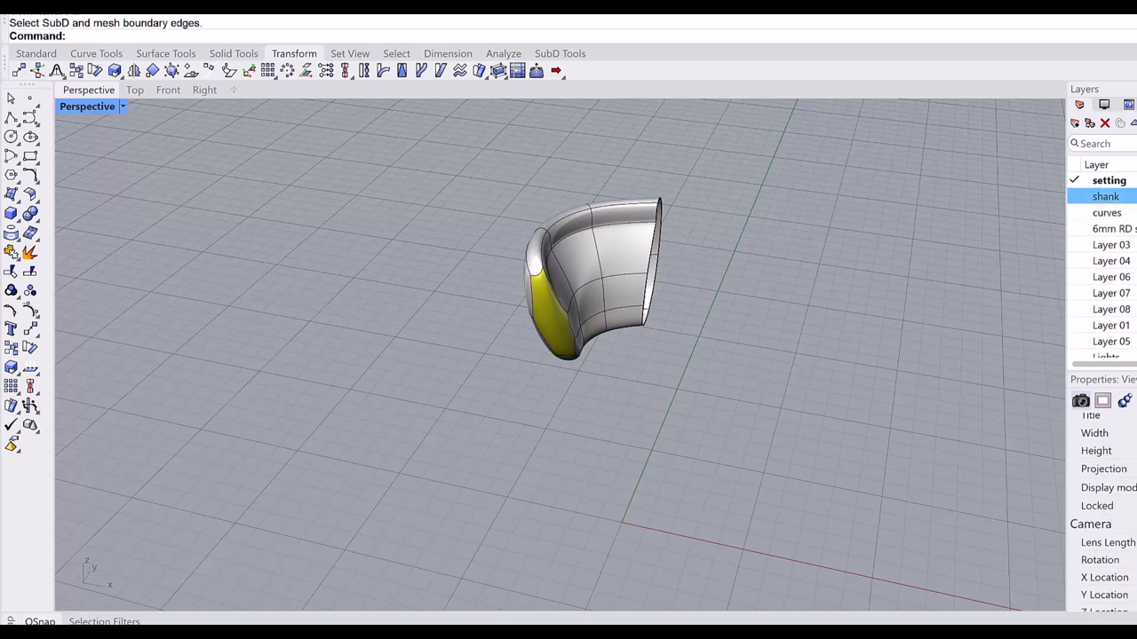
# Make the shank layer current and hide the setting layer.
pyautogui.click(1104, 195)
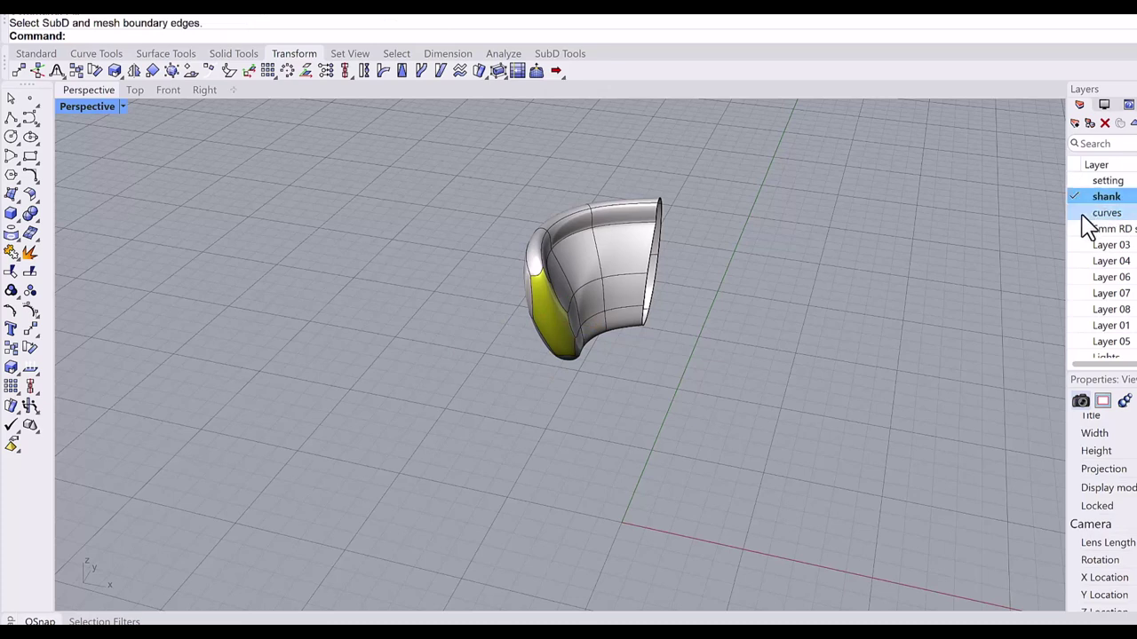
pyautogui.click(1106, 213)
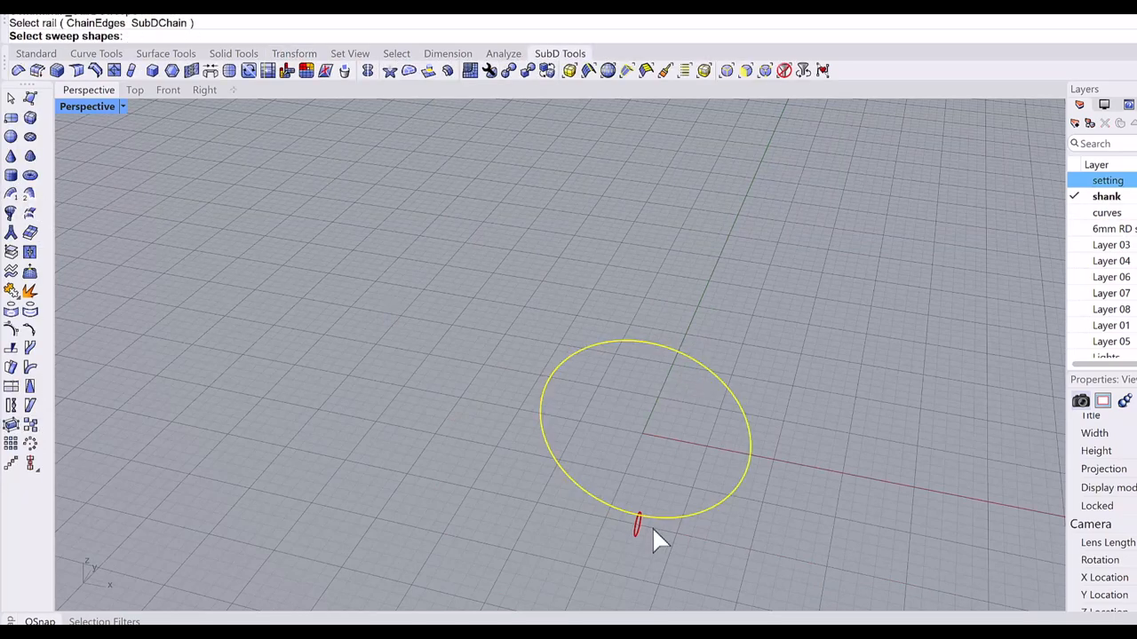
# Pick the small profile as the SubDSweep shape and confirm to build the closed ring shank.
pyautogui.click(639, 529)
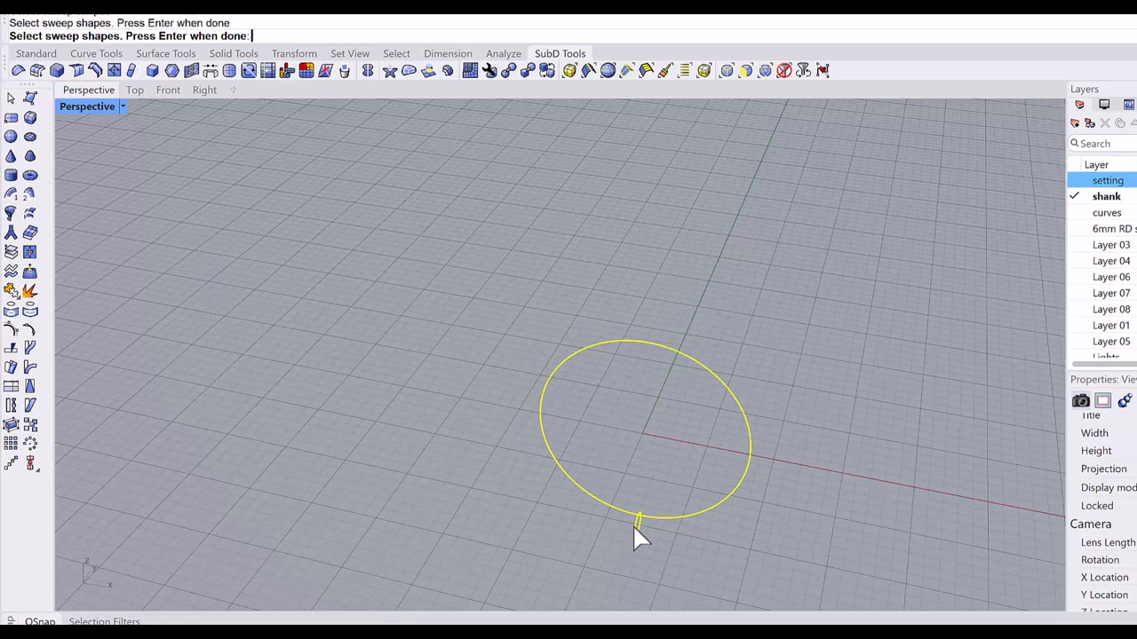
pyautogui.press('Enter')
pyautogui.write('16')
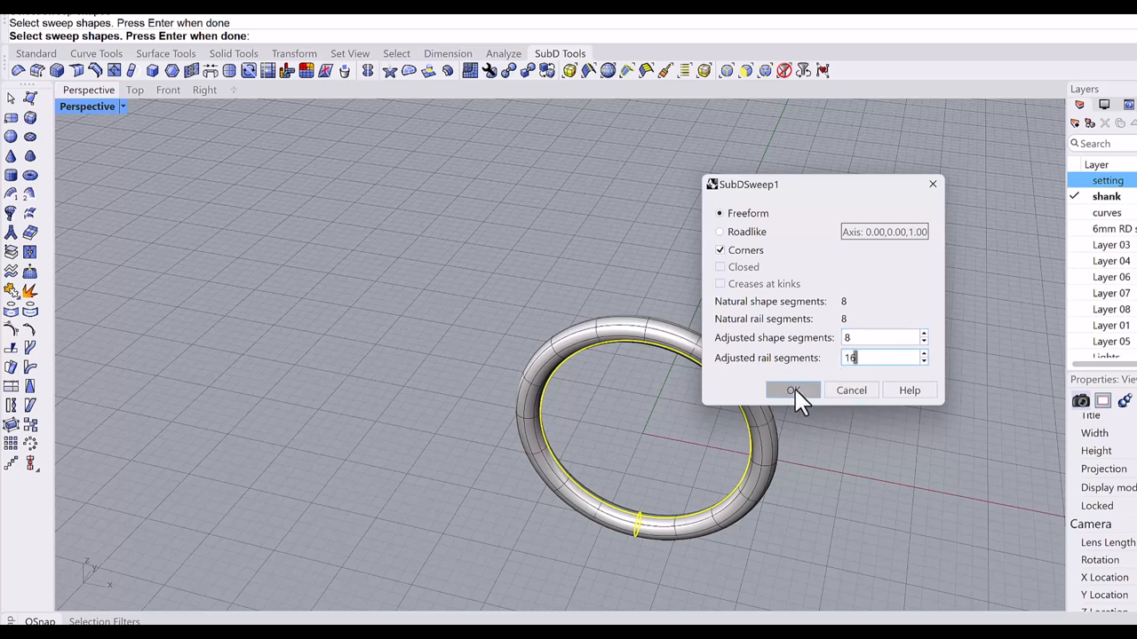
pyautogui.click(792, 391)
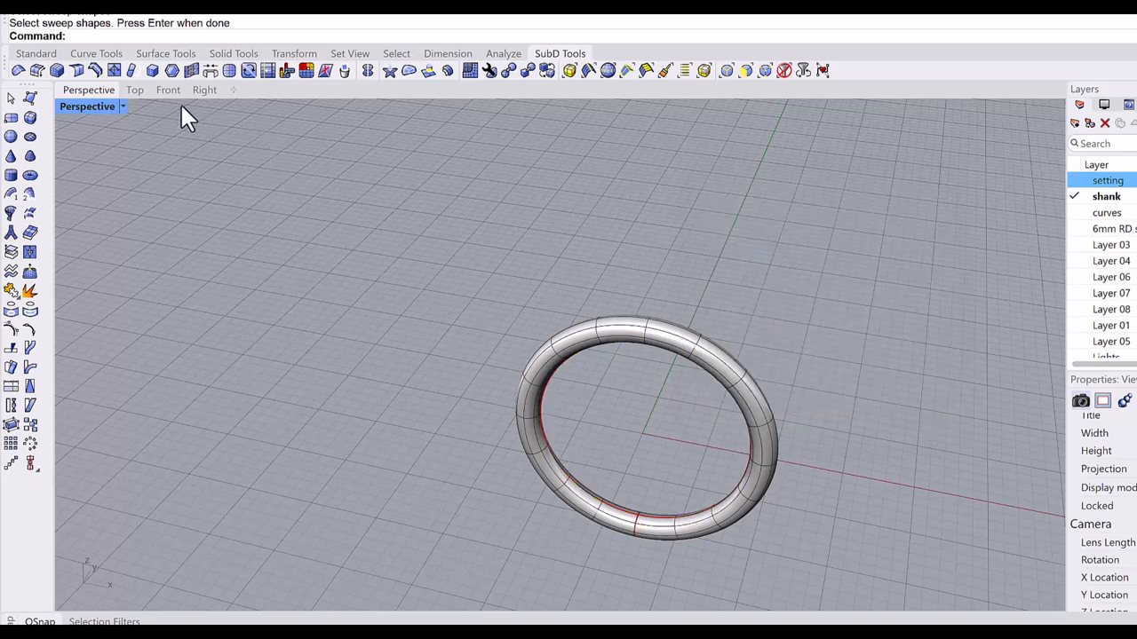
pyautogui.click(181, 89)
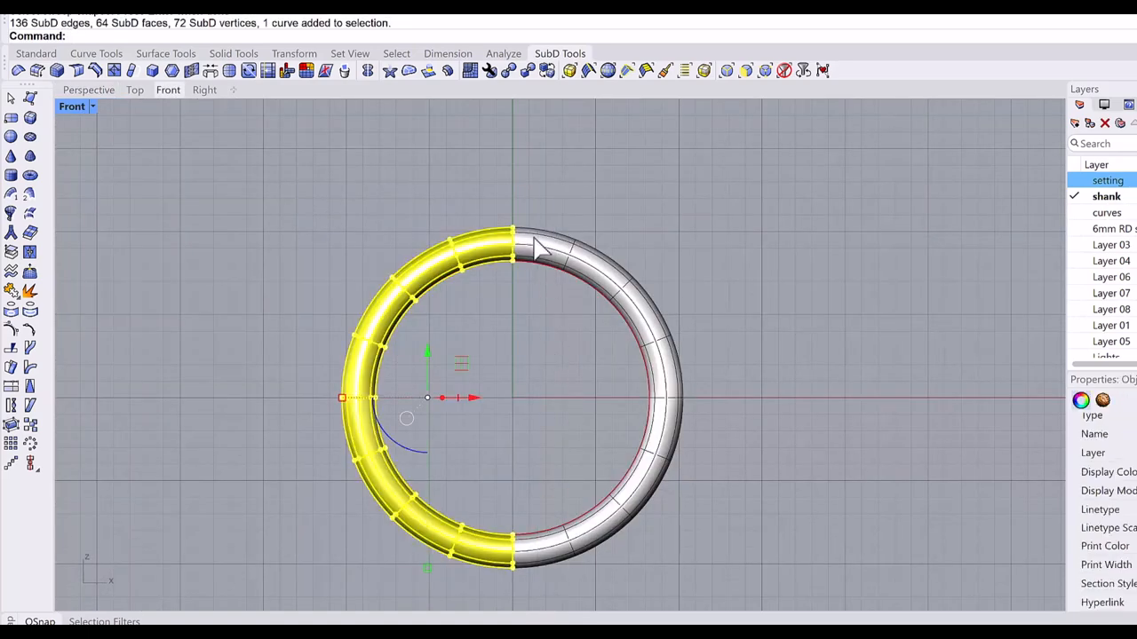
# Delete the selected left half of the ring, leaving a single half-round shank.
pyautogui.press('Delete')
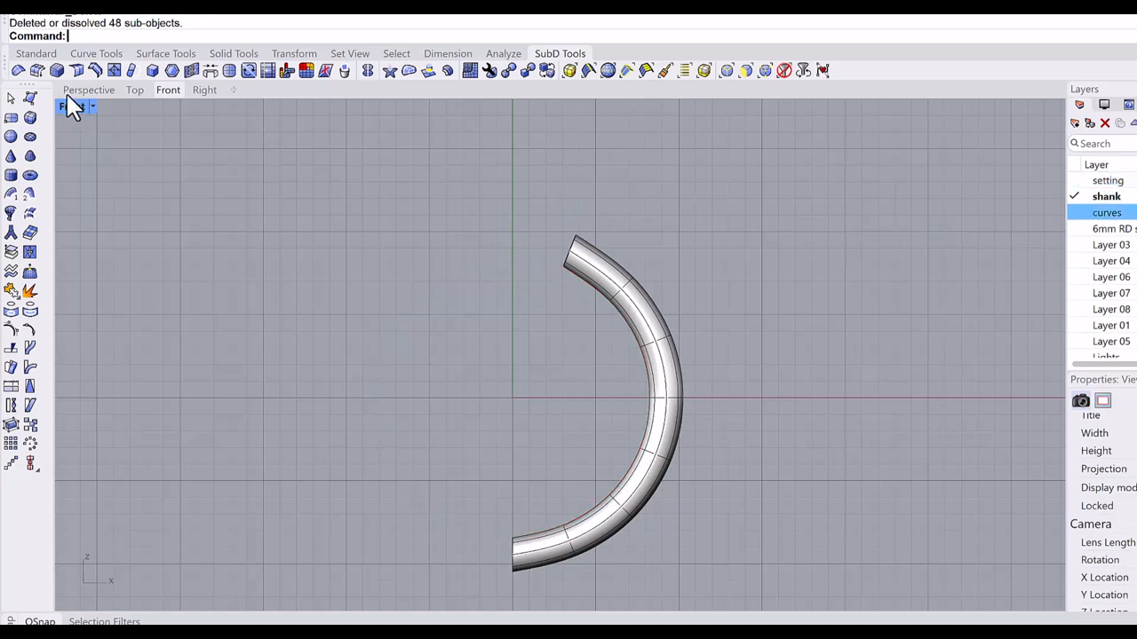
pyautogui.click(89, 89)
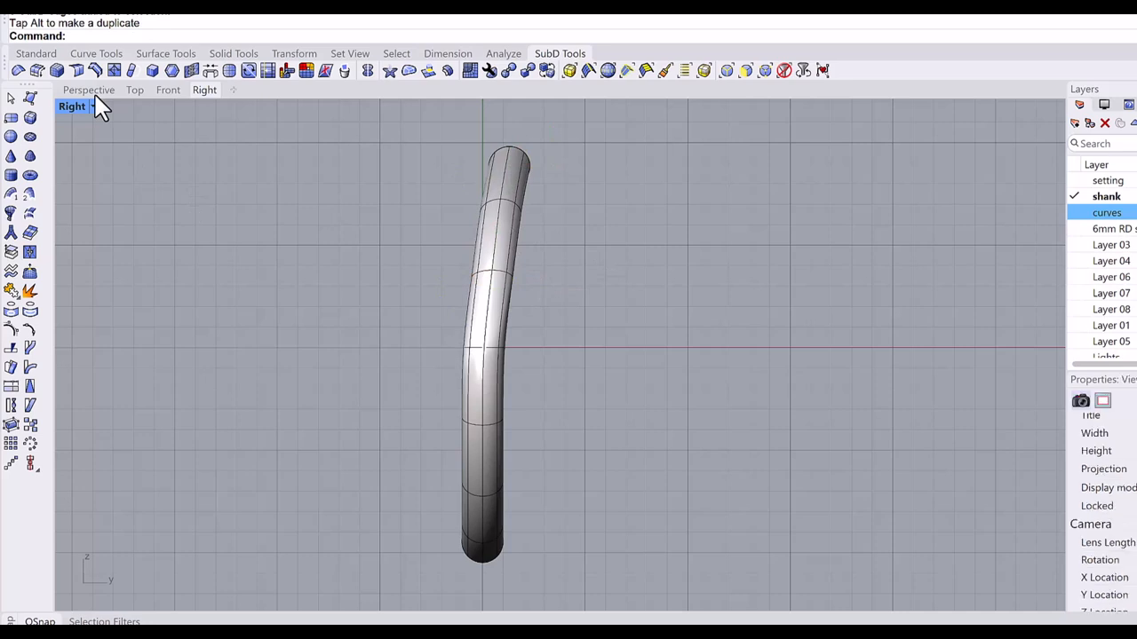
# Position the half setting beside the half shank and select the open rims of both shank ends.
pyautogui.click(89, 89)
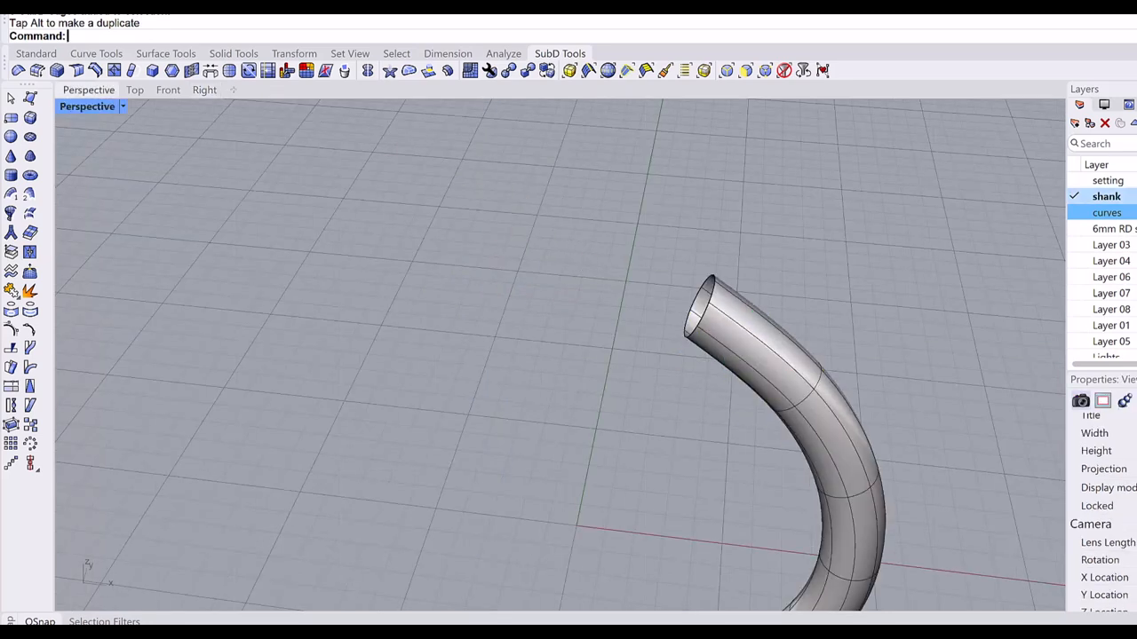
pyautogui.click(1107, 181)
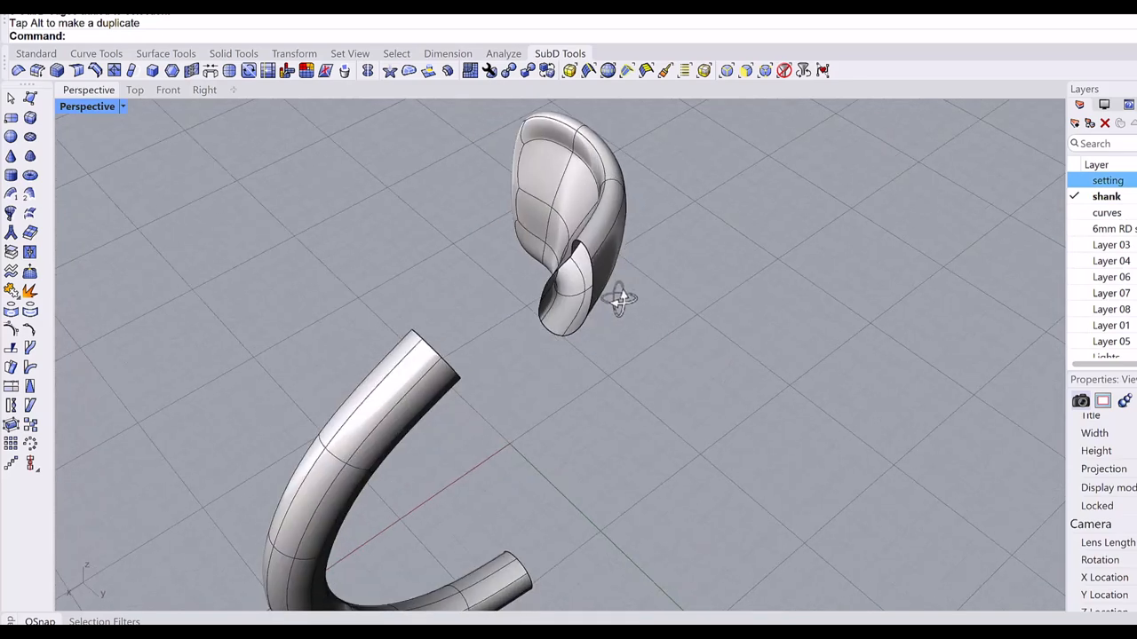
pyautogui.moveTo(618, 302); pyautogui.dragTo(471, 319)
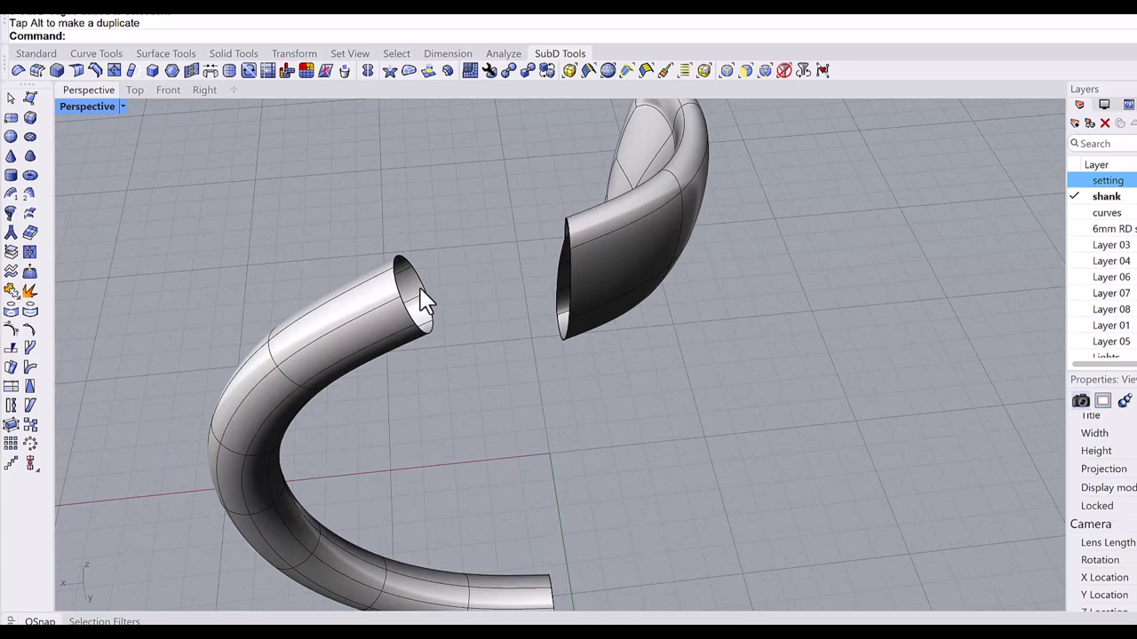
pyautogui.click(417, 299)
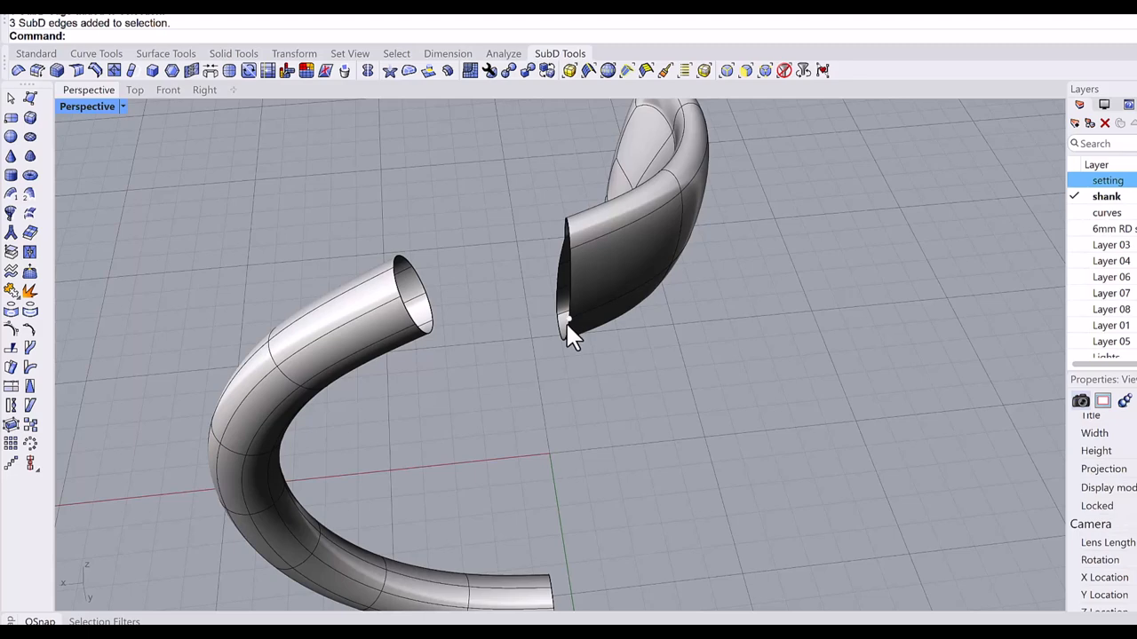
pyautogui.click(569, 337)
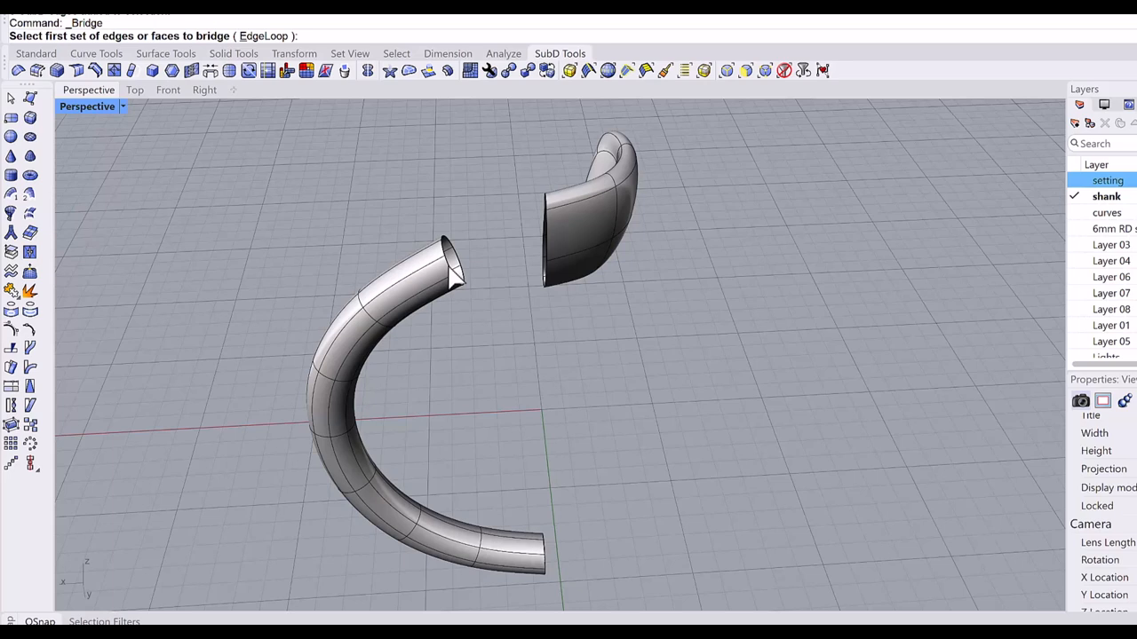
# Bridge the two shank ends into one SubD with 2 segments and Join checked.
pyautogui.click(444, 263)
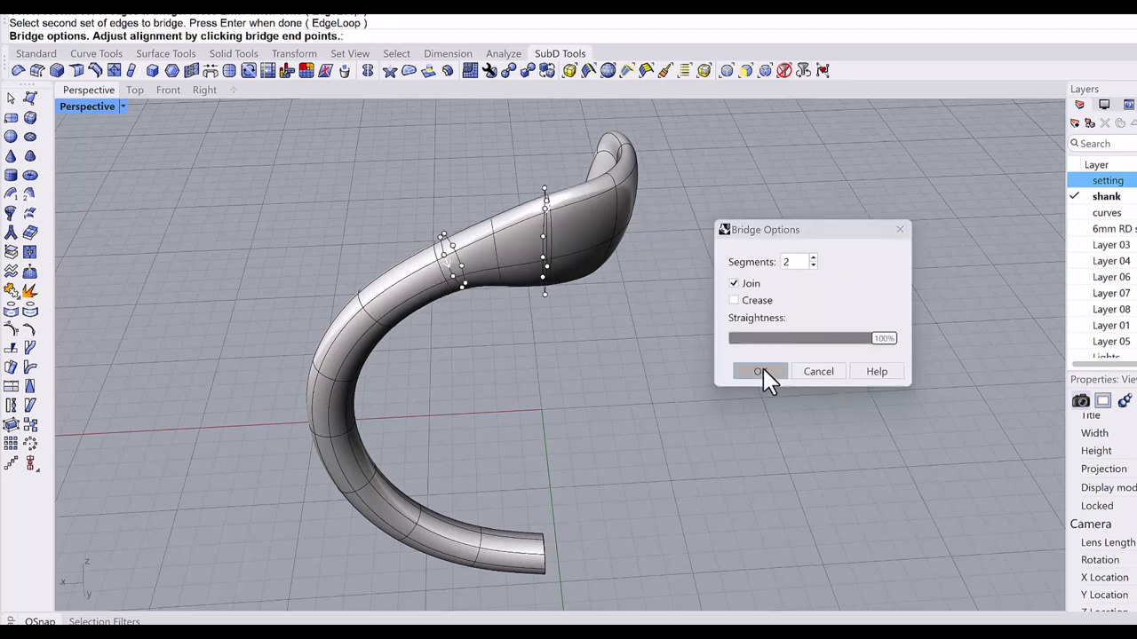
pyautogui.click(760, 371)
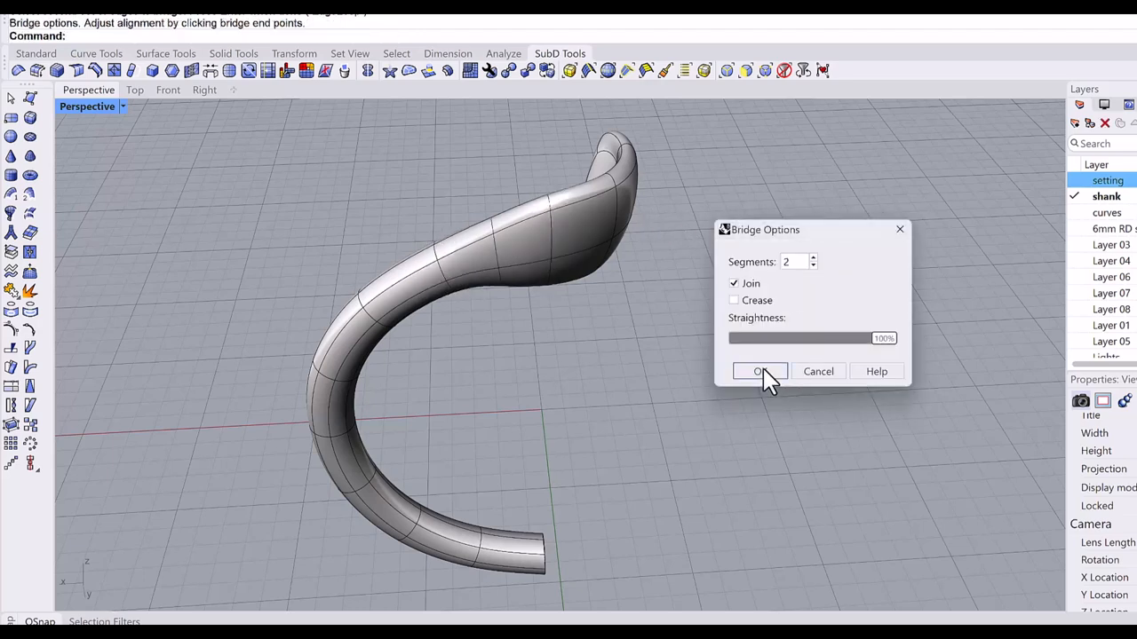
pyautogui.click(760, 372)
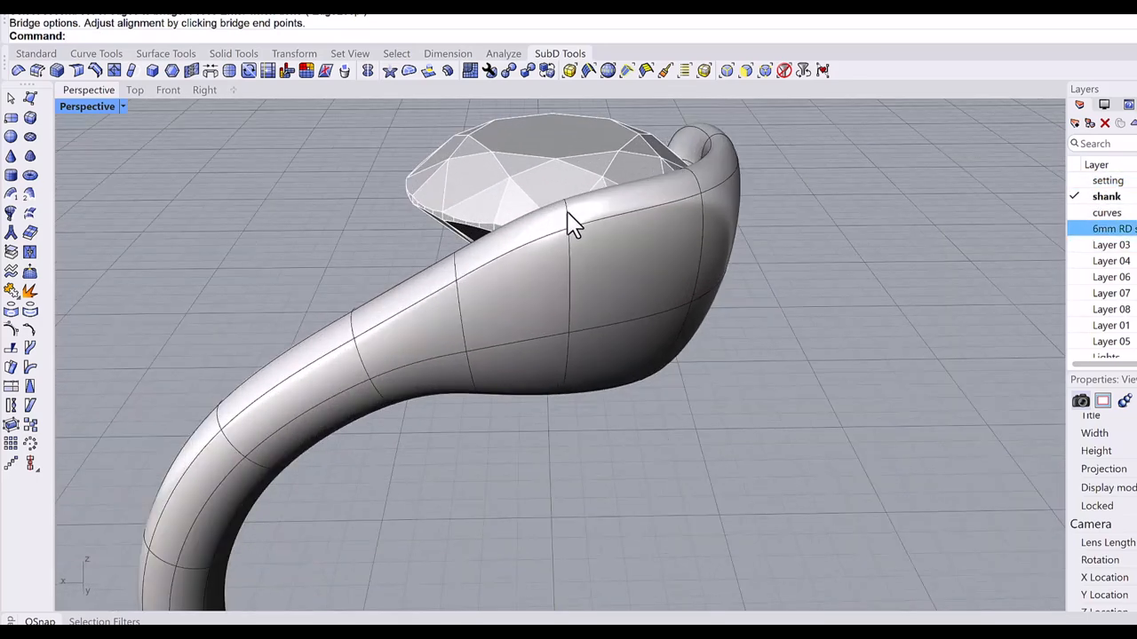
# Select the stone and orbit the view to inspect the head and shank from behind.
pyautogui.click(566, 211)
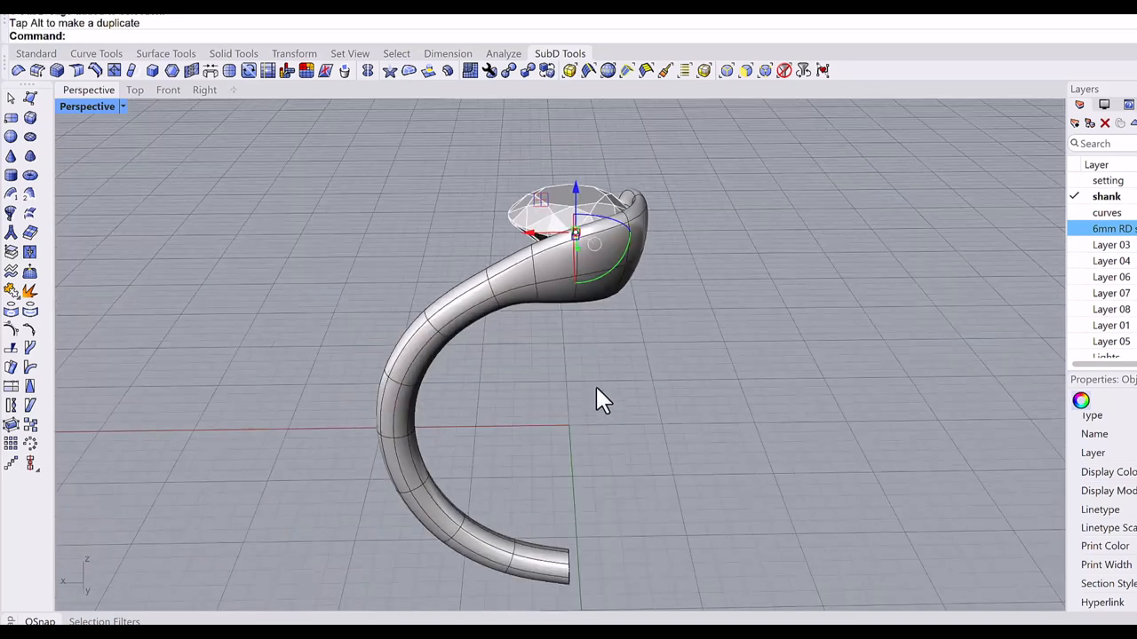
pyautogui.moveTo(604, 399); pyautogui.dragTo(729, 384)
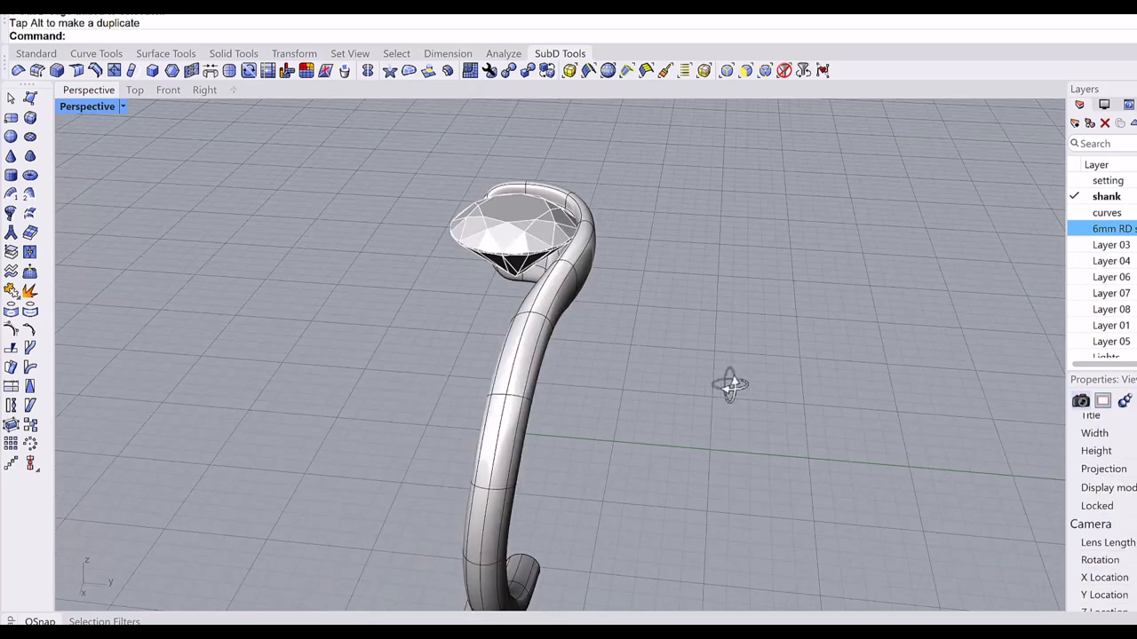
pyautogui.moveTo(729, 383); pyautogui.dragTo(765, 440)
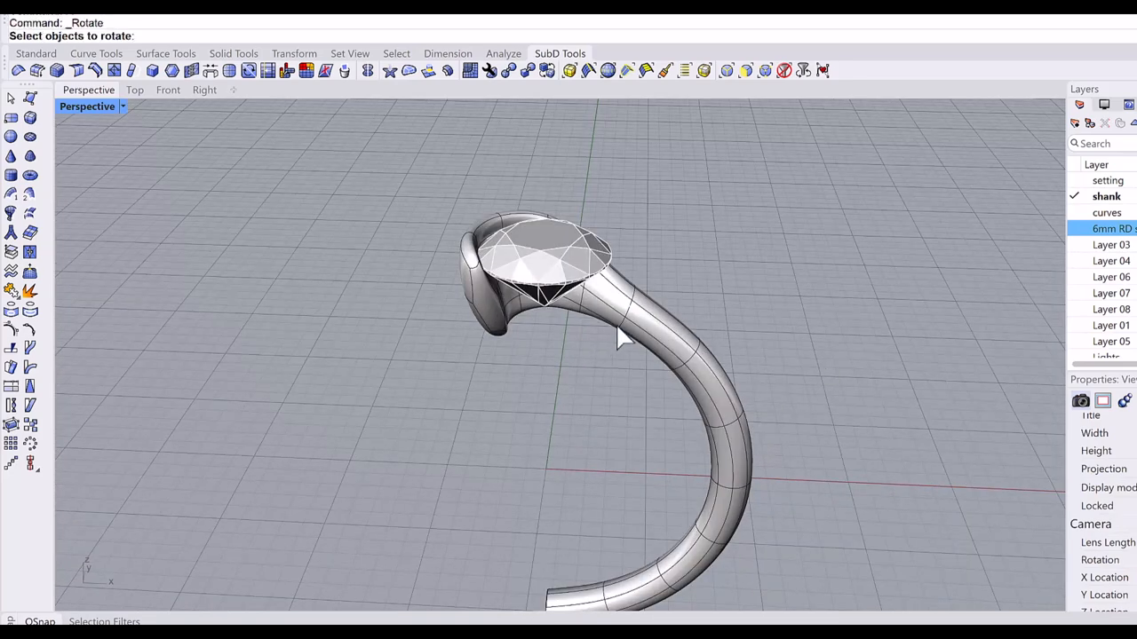
# Rotate a copy of the shank 180° to close the ring, then view it from the front.
pyautogui.click(621, 347)
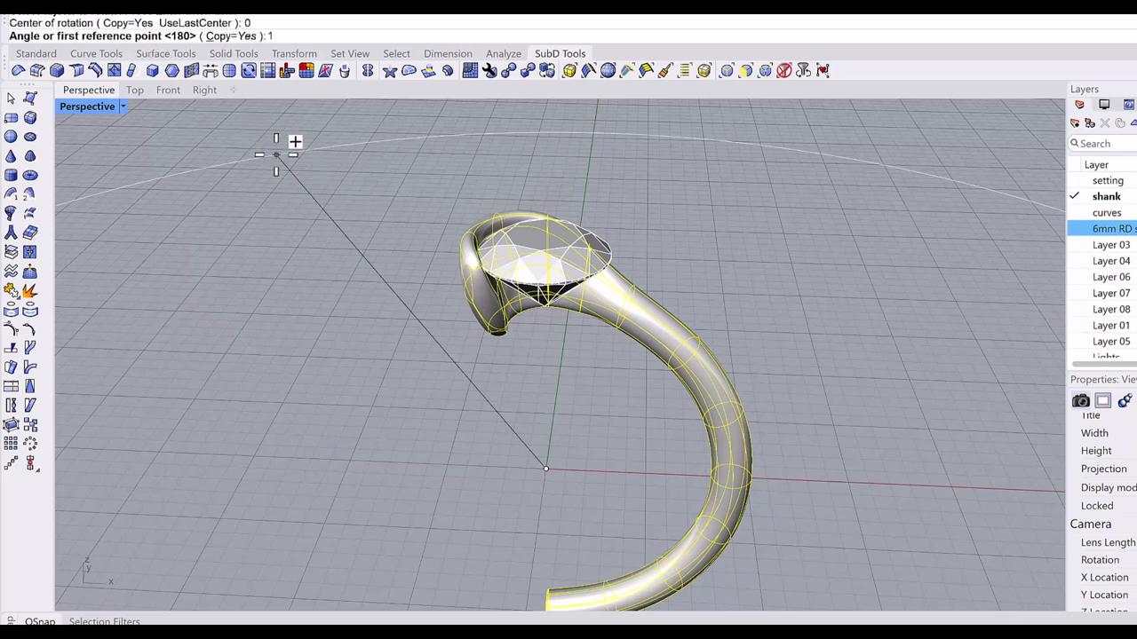
pyautogui.write('180')
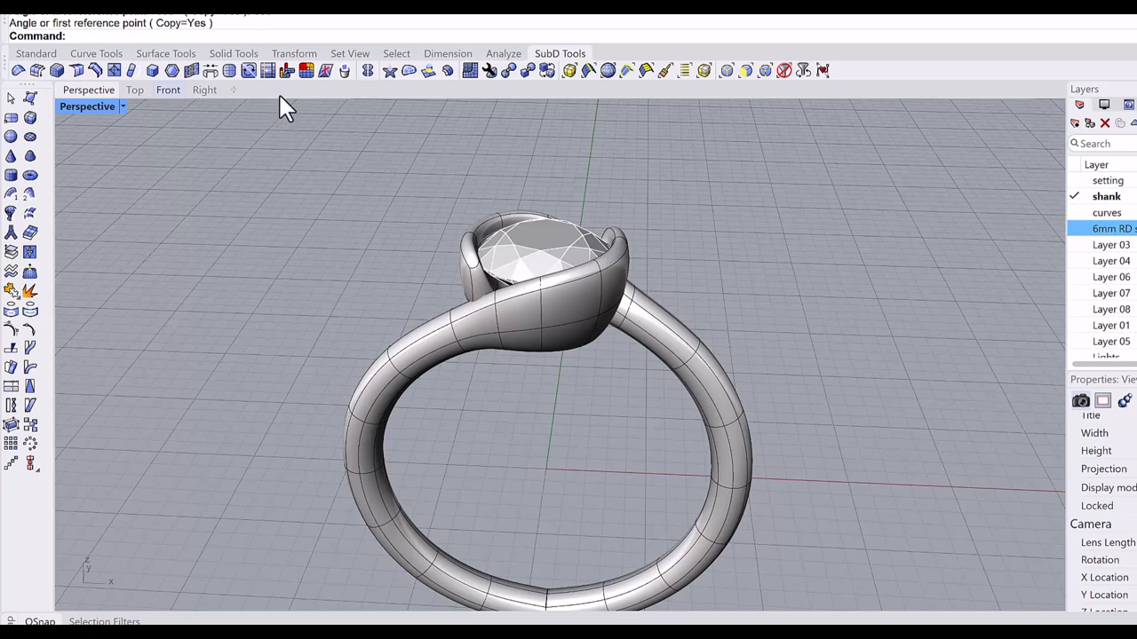
pyautogui.click(167, 89)
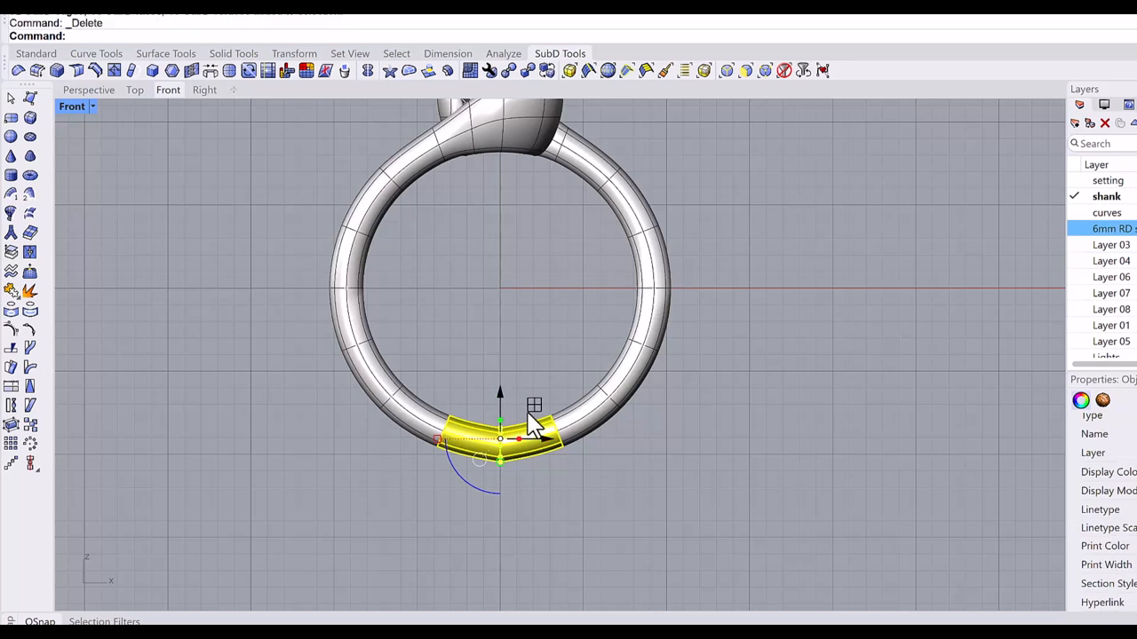
# Delete the bottom ring faces and bridge the two open shank ends with a 2-segment SubD bridge.
pyautogui.press('Delete')
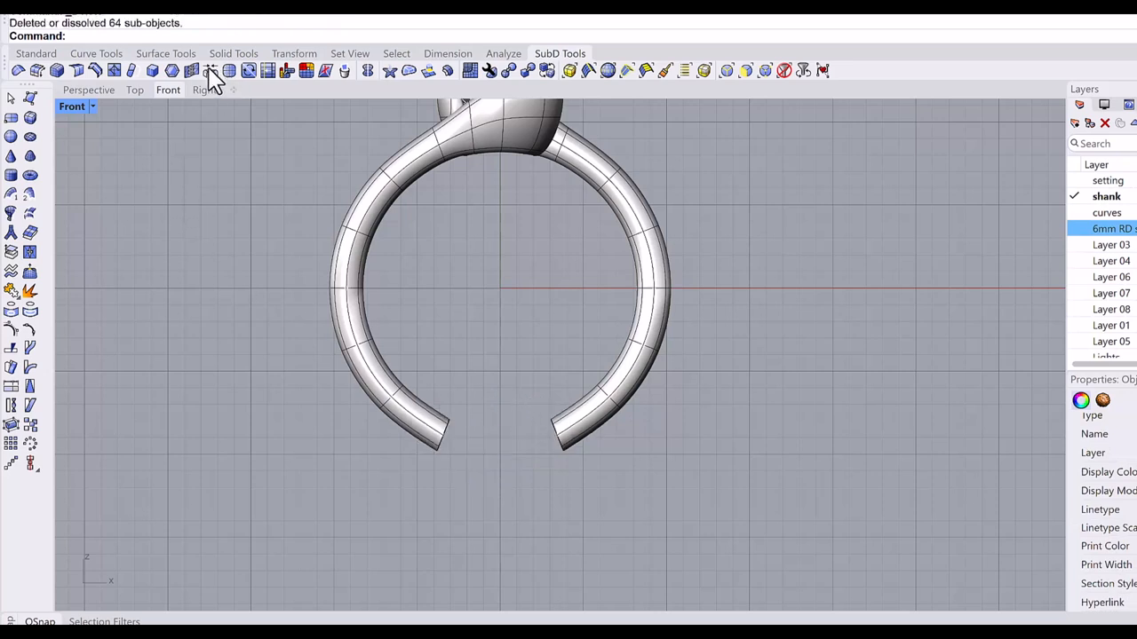
pyautogui.click(209, 73)
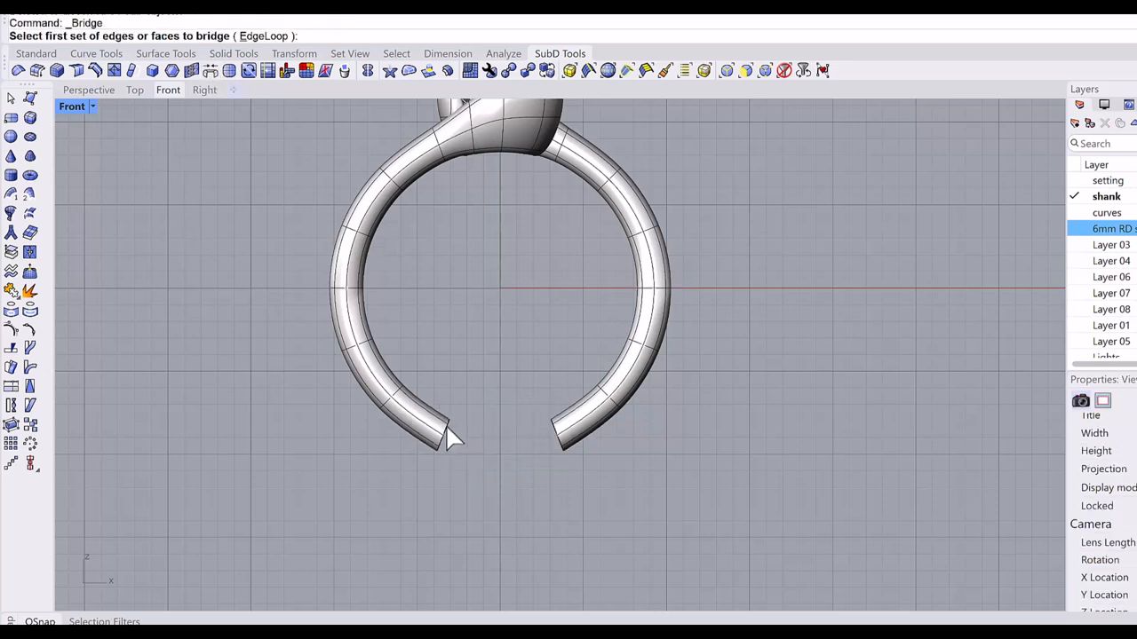
pyautogui.click(435, 444)
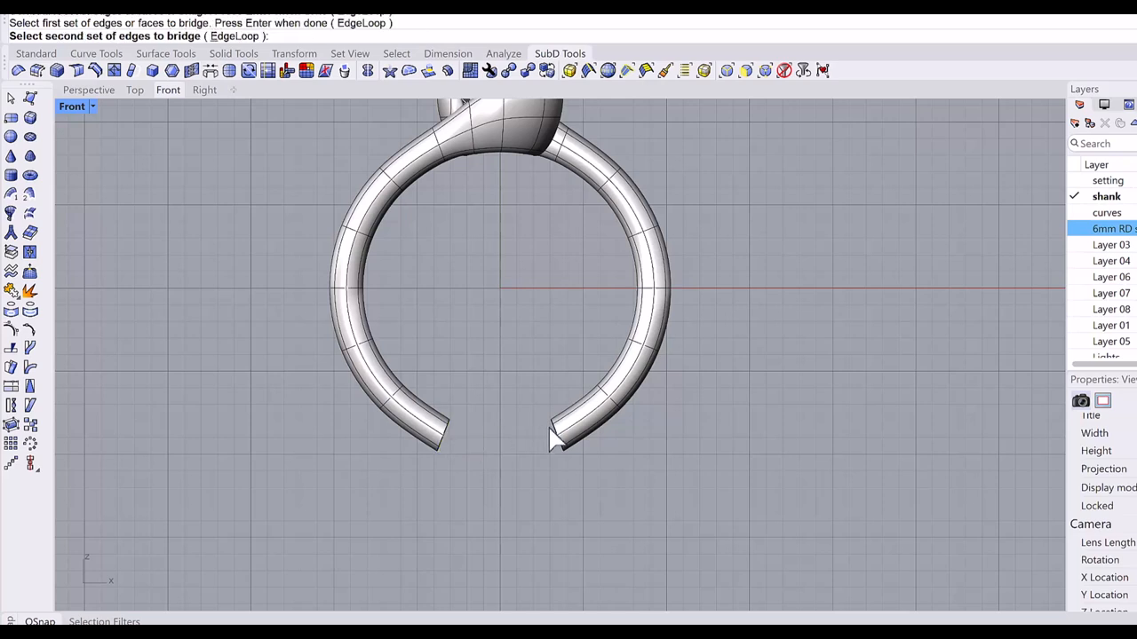
pyautogui.click(550, 444)
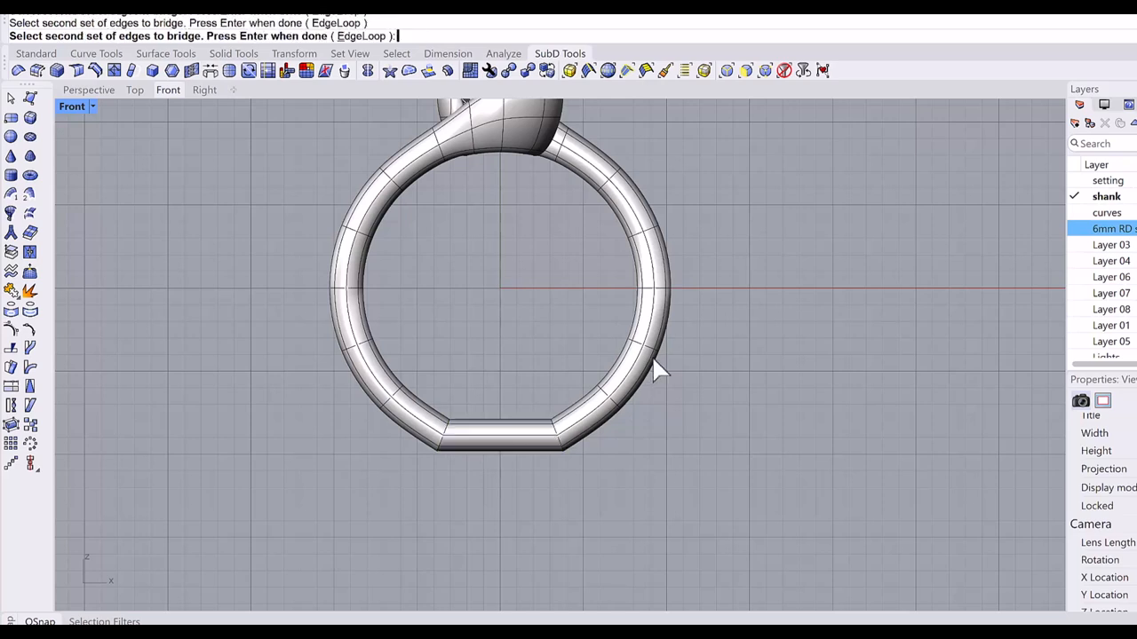
pyautogui.press('Enter')
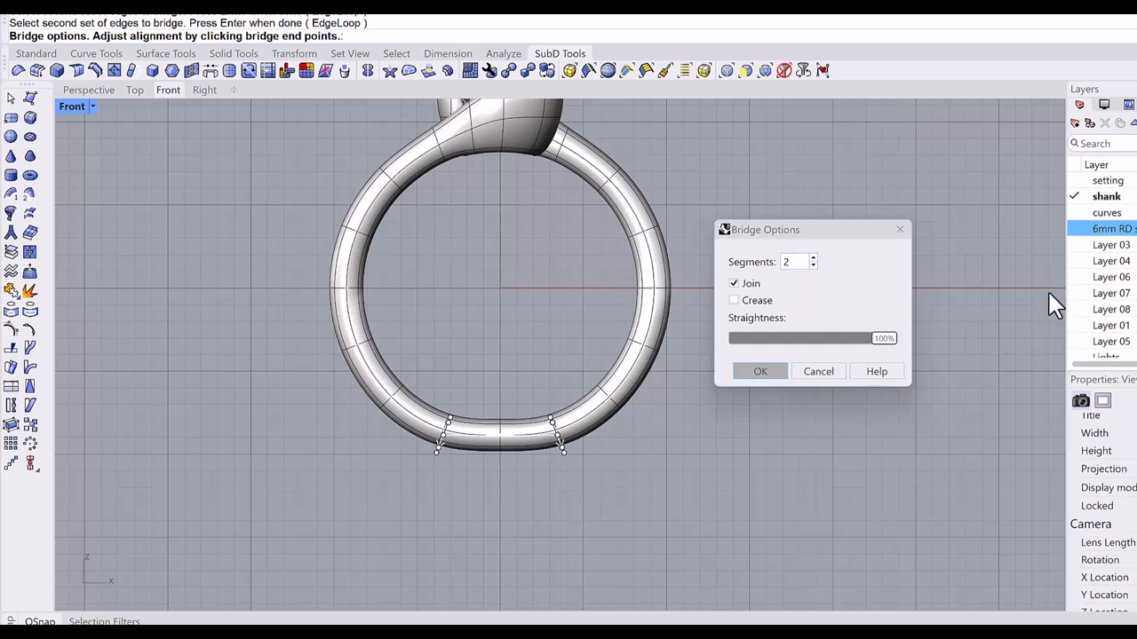
pyautogui.click(760, 371)
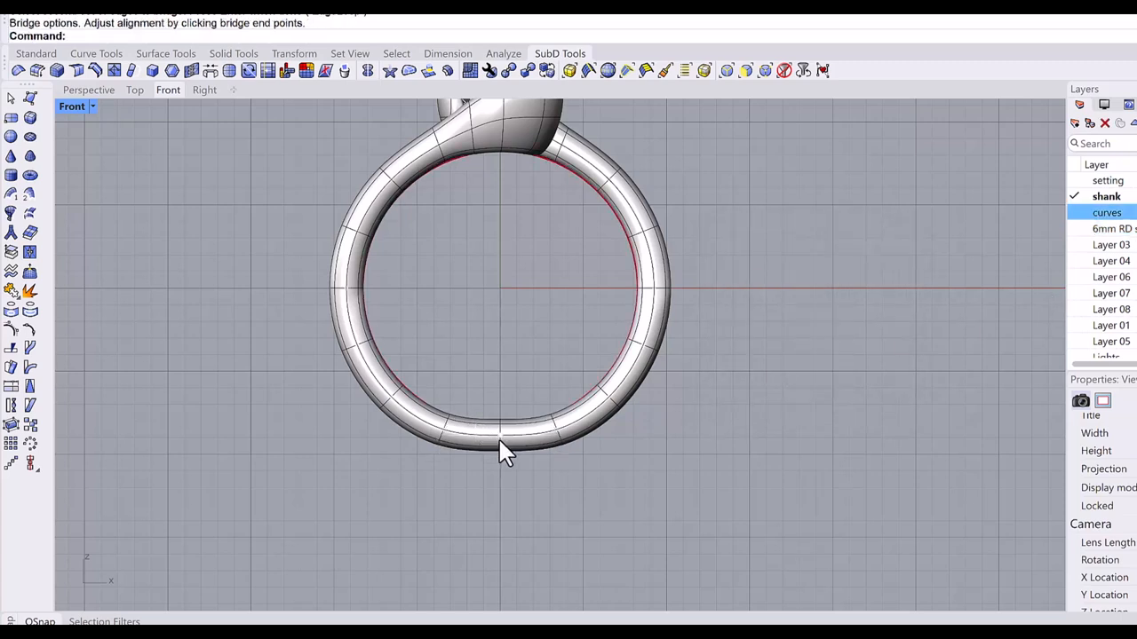
pyautogui.click(499, 448)
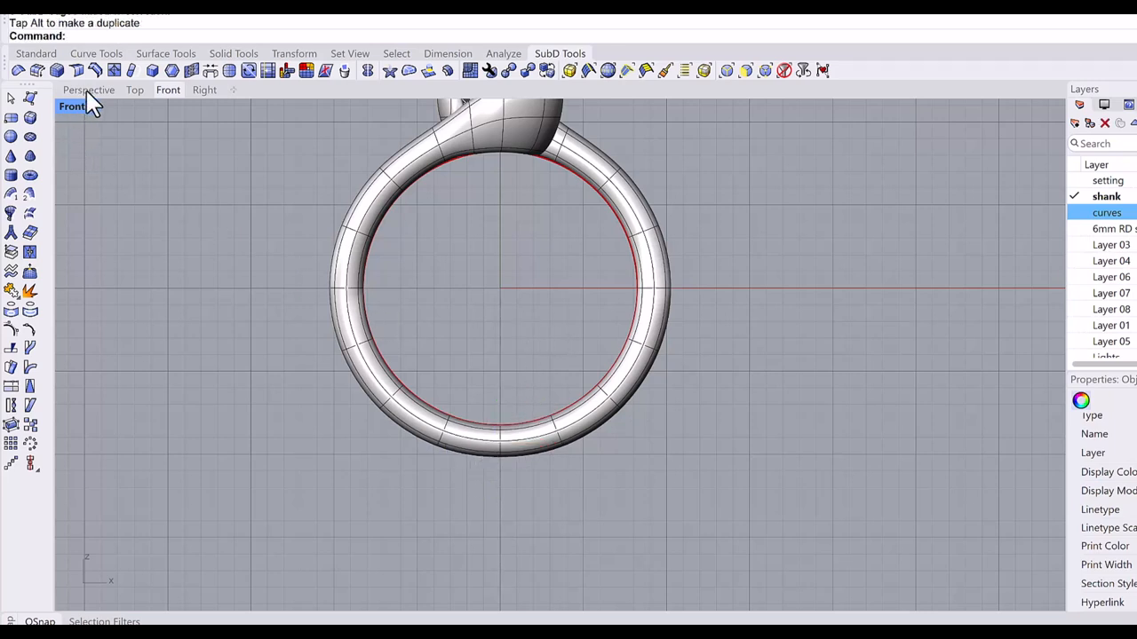
pyautogui.click(89, 91)
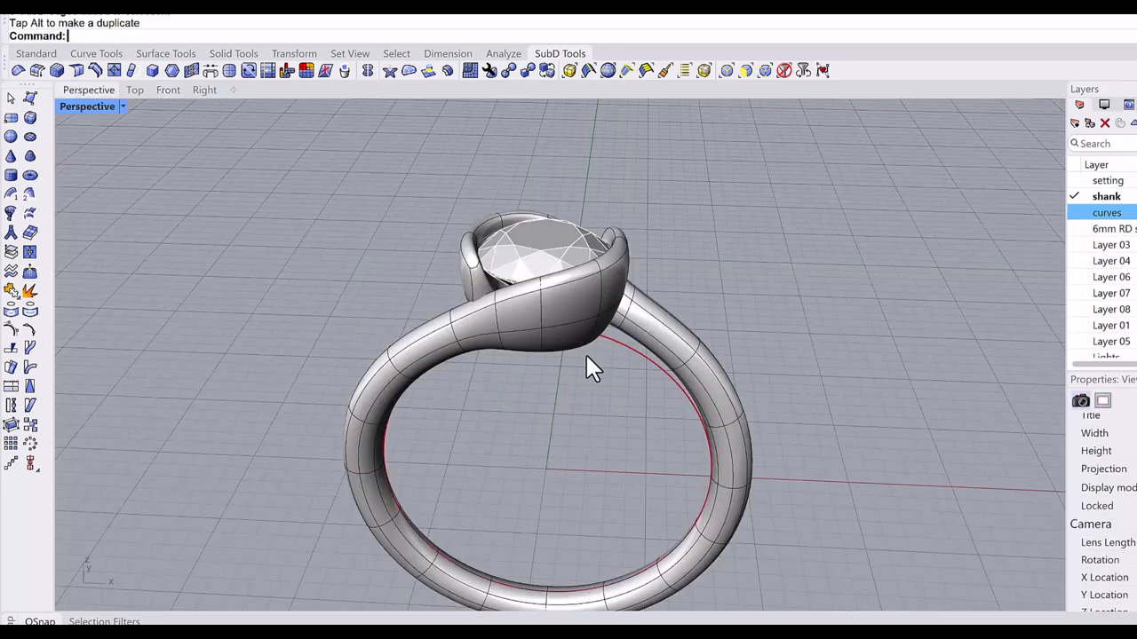
pyautogui.moveTo(593, 369); pyautogui.dragTo(570, 376)
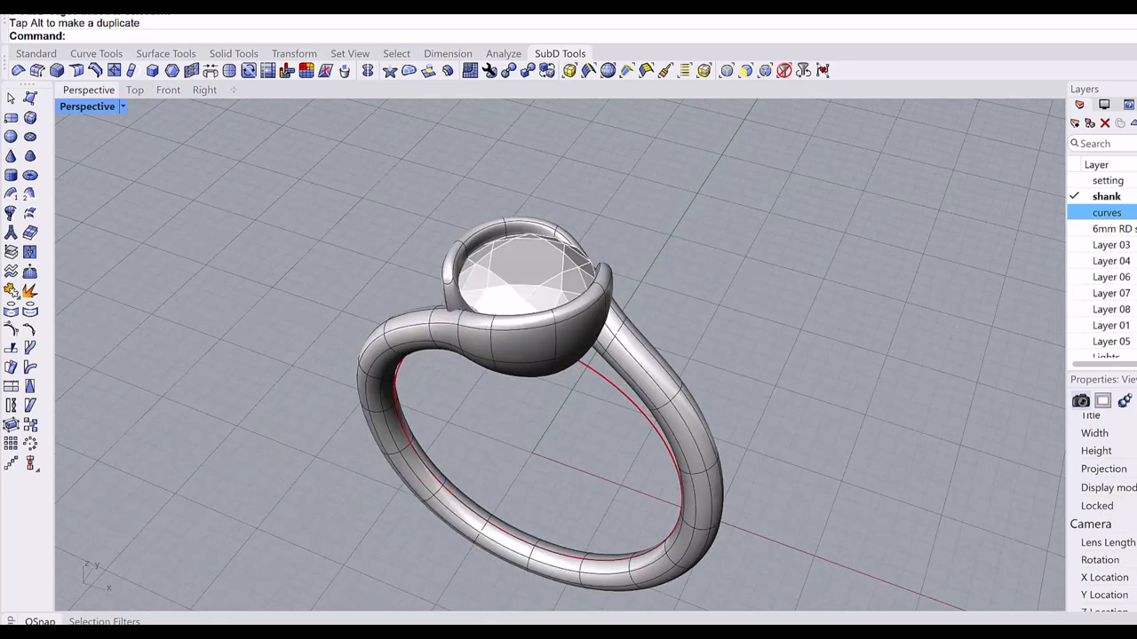
pyautogui.click(453, 293)
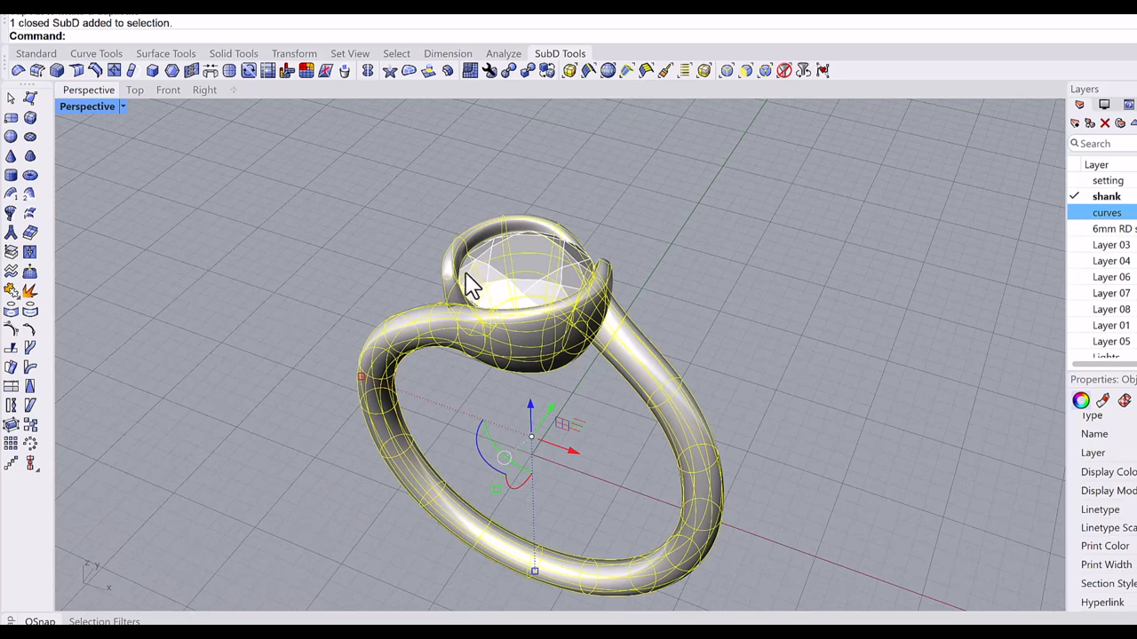